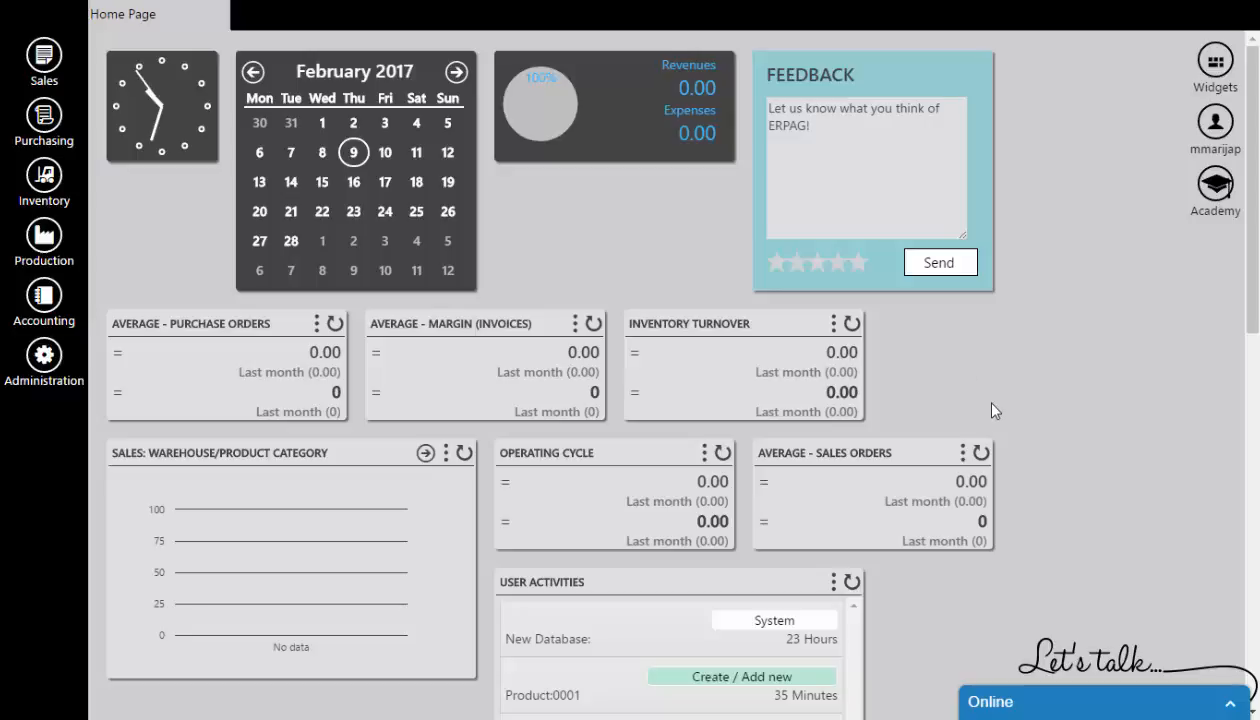
# - Bring up the Customers list from the Sales area
pyautogui.click(42, 56)
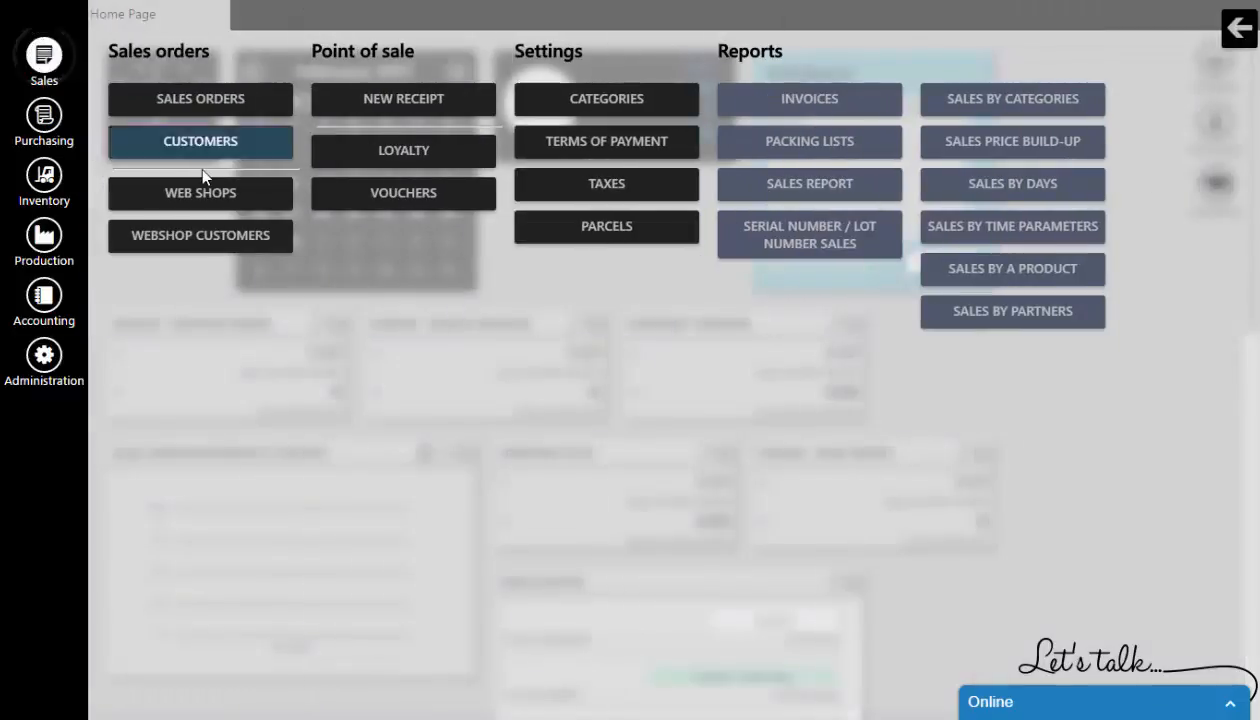
pyautogui.click(200, 140)
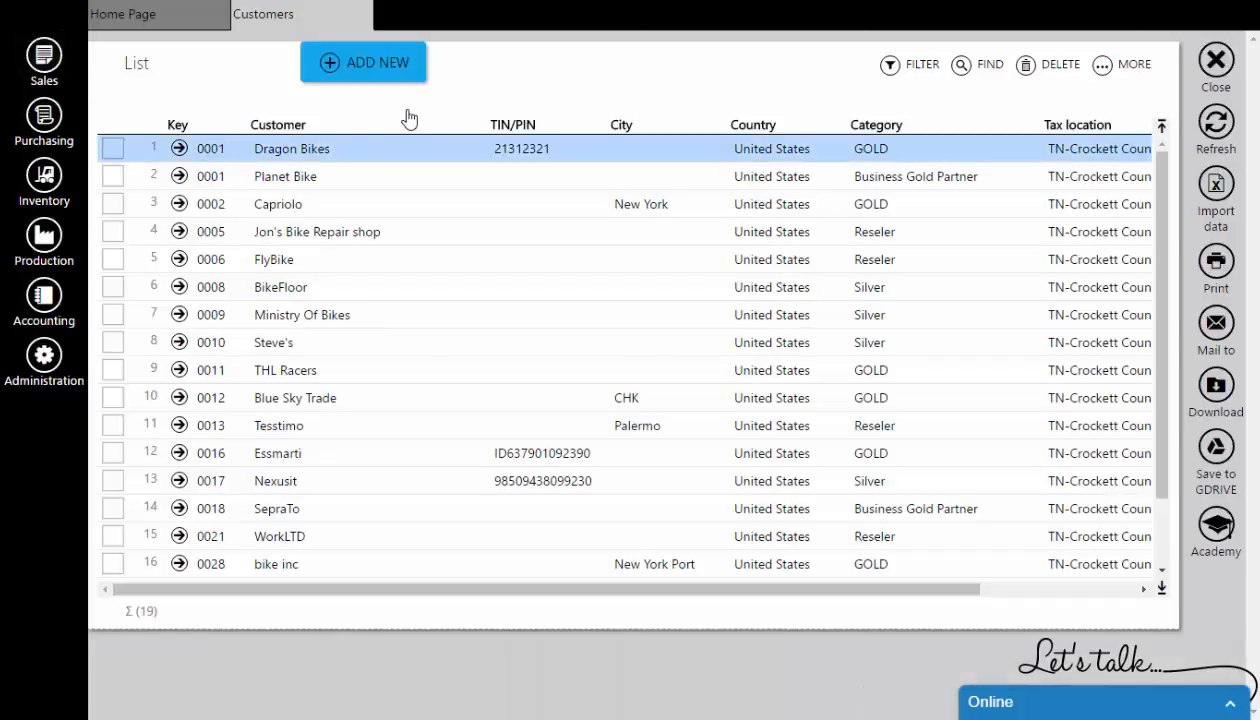
# - Start a new customer record named Hue's Shop & Repair
pyautogui.click(364, 62)
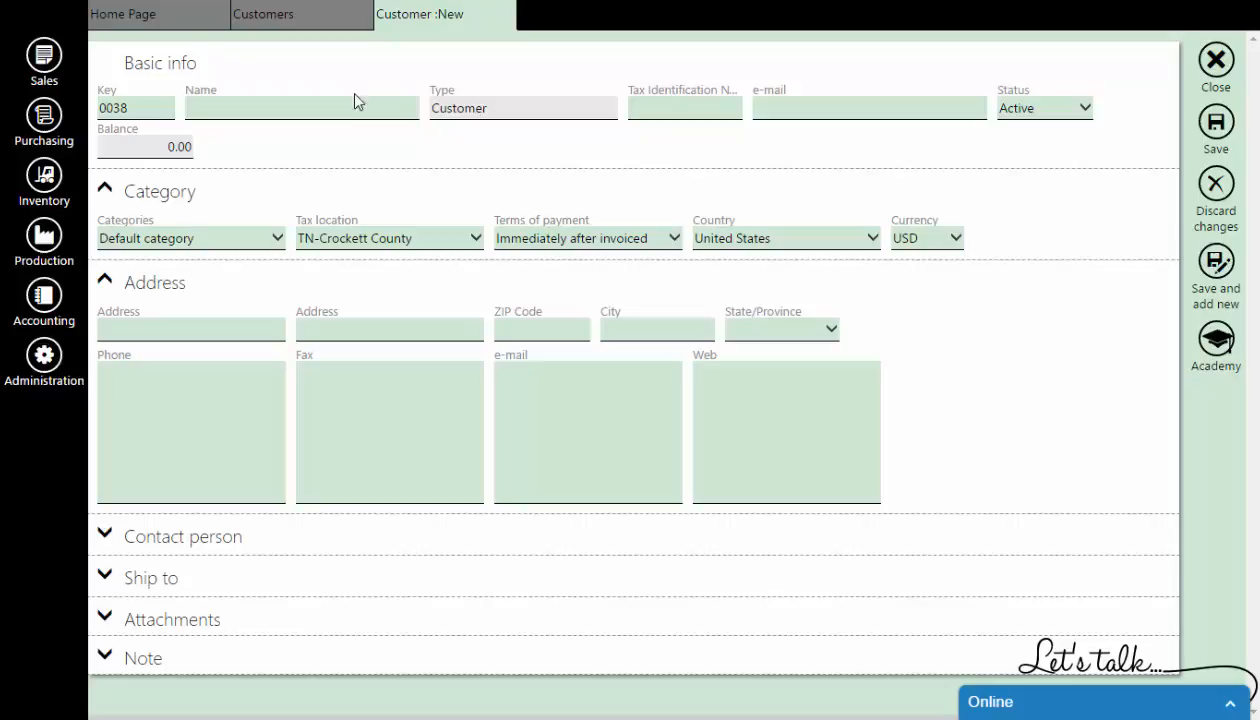
pyautogui.click(300, 108)
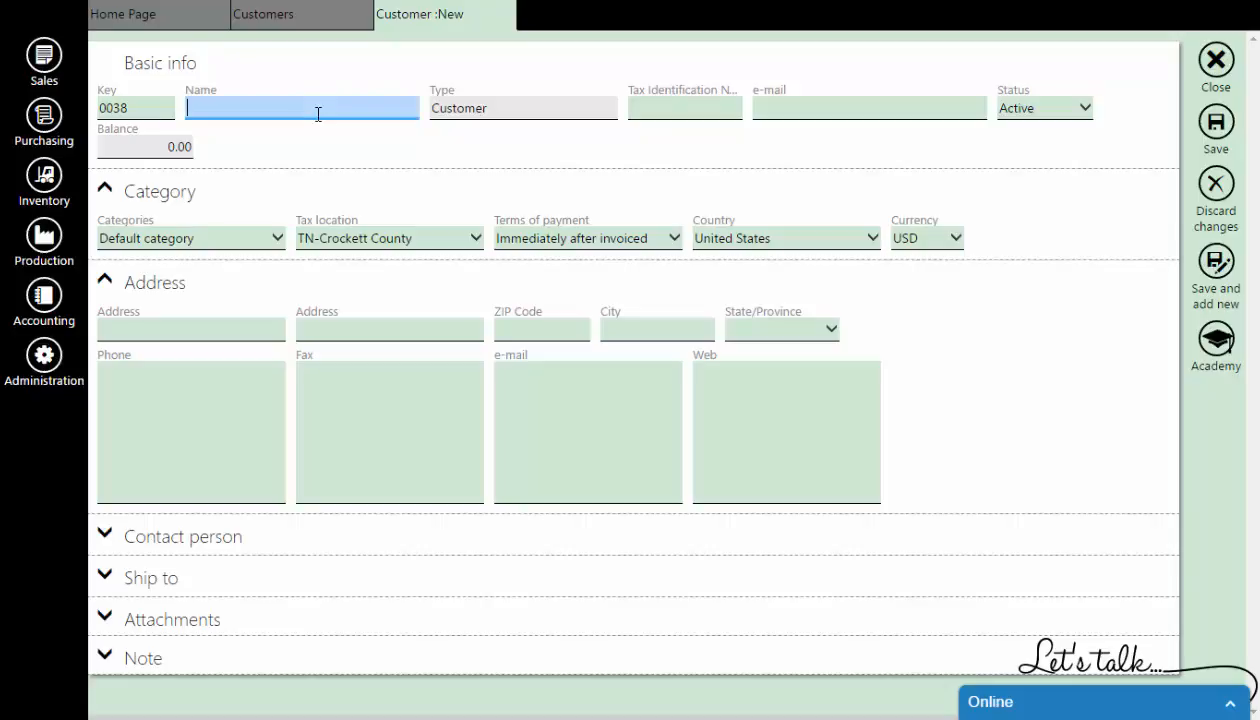
pyautogui.write('H')
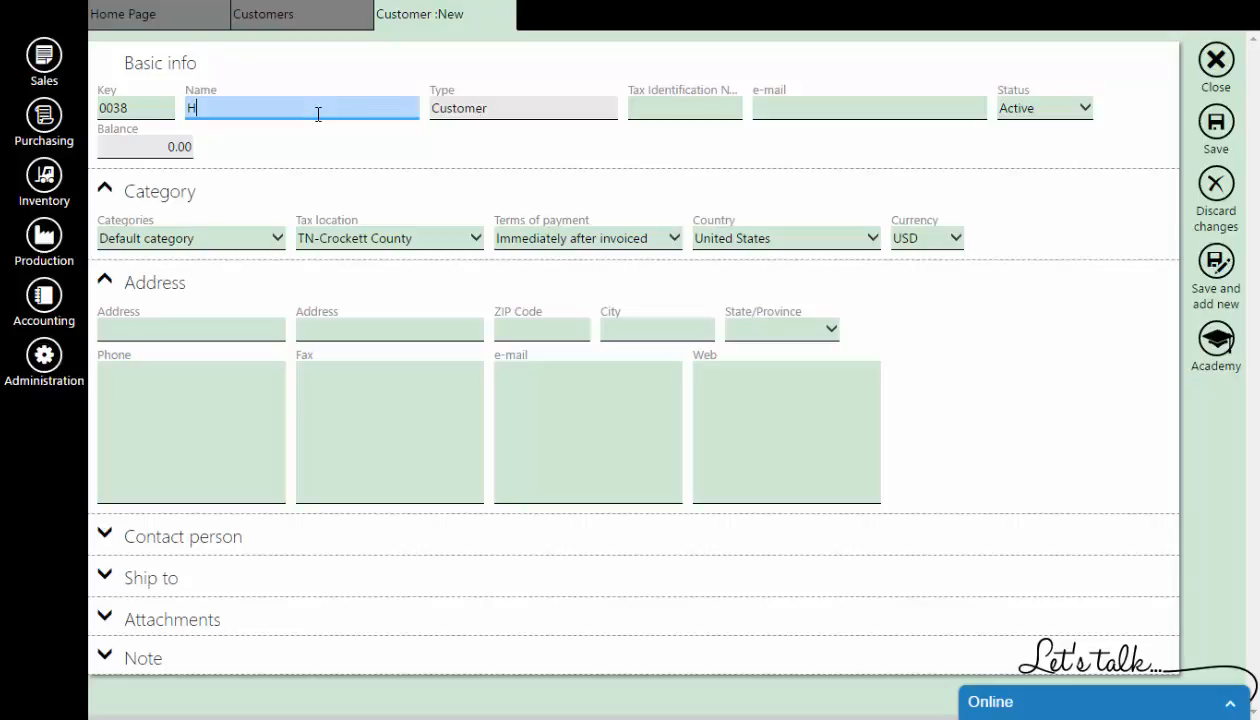
pyautogui.write('ue')
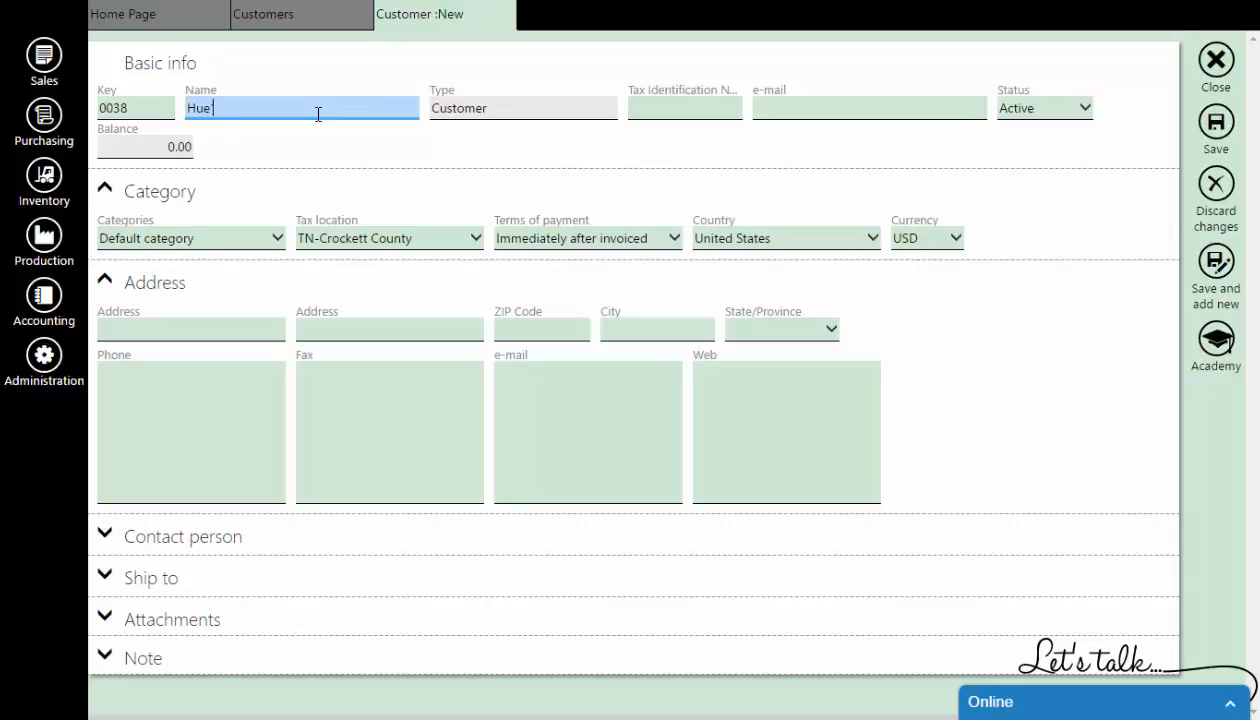
pyautogui.write("'s Shop")
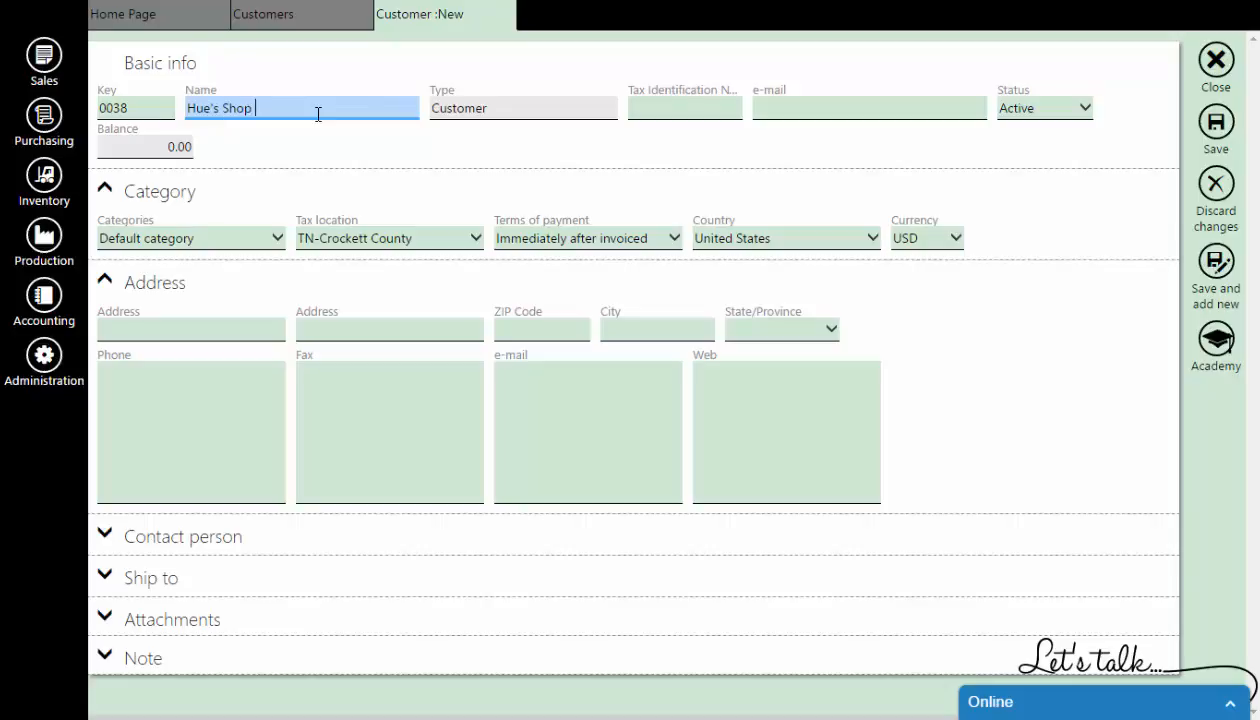
pyautogui.write('&')
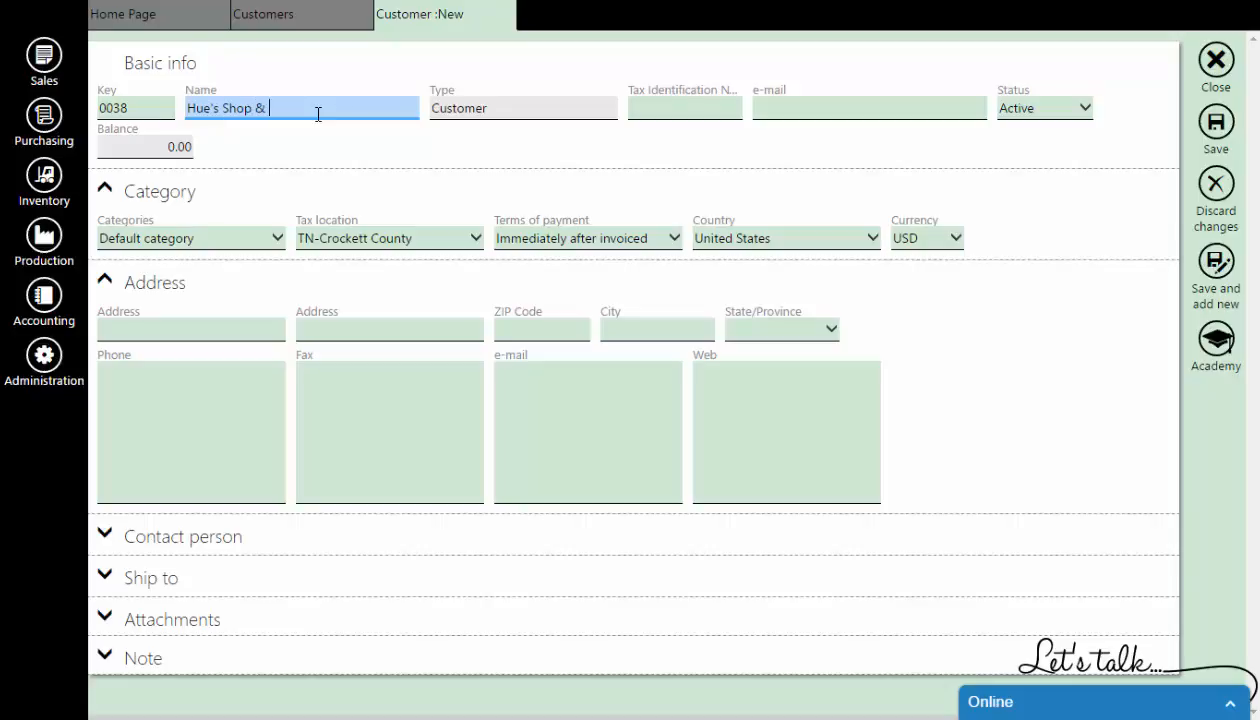
pyautogui.write('Repair')
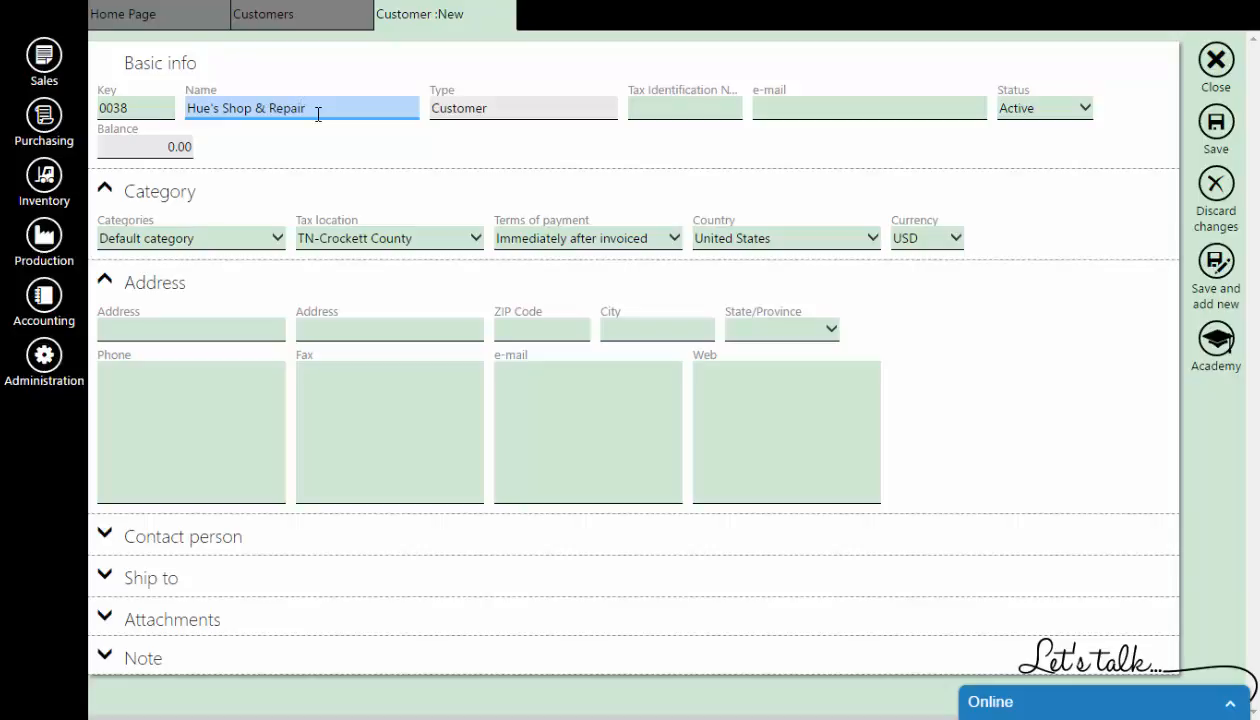
# - Fill in the customer's e-mail address (frank...sn.com)
pyautogui.click(868, 108)
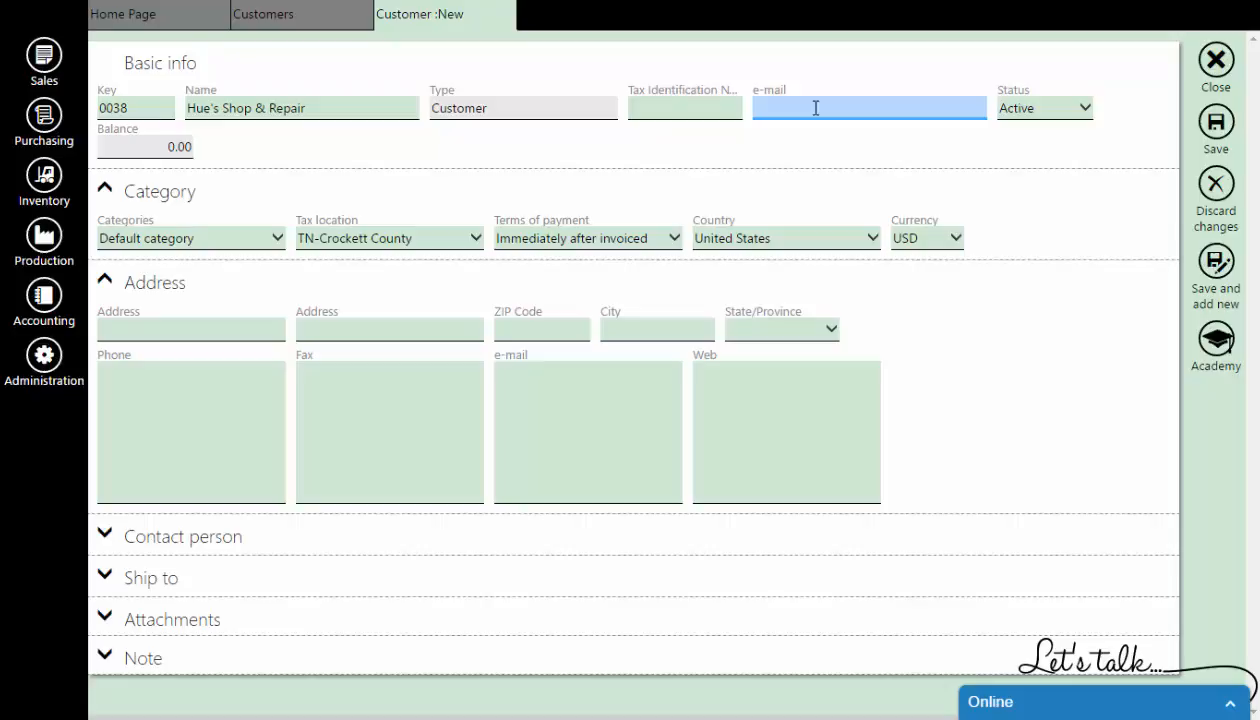
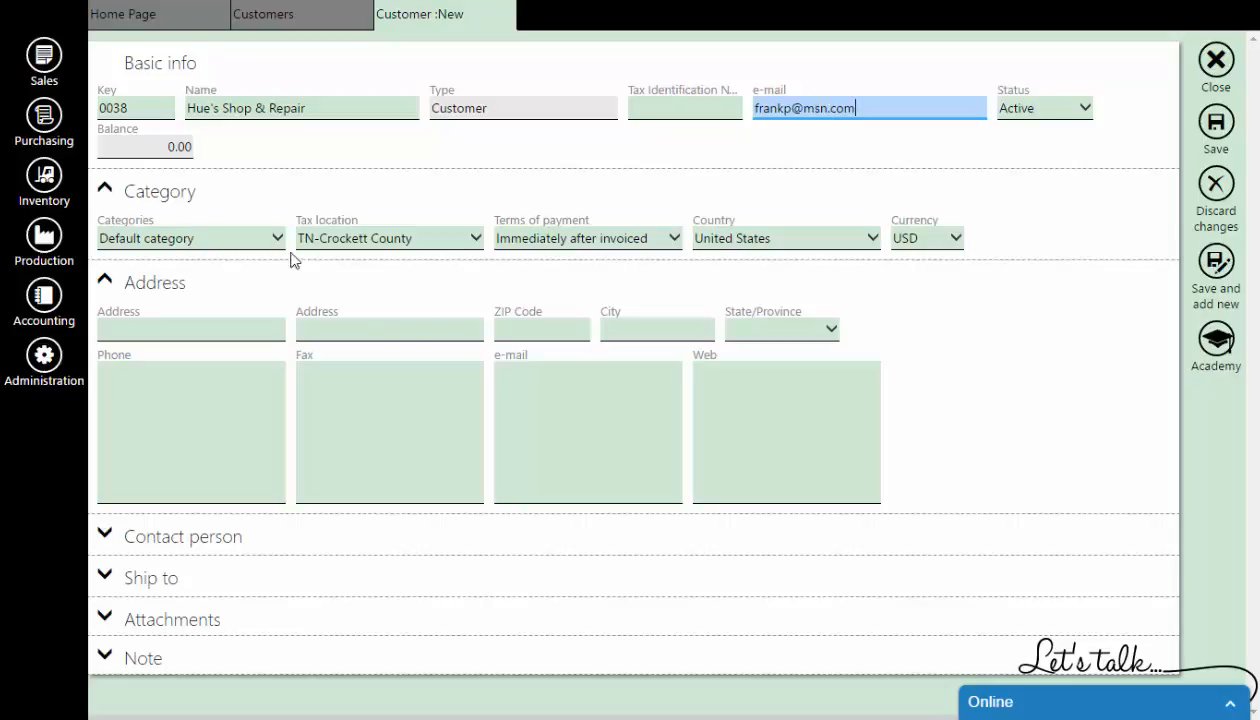
# - Set category Reseler, tax location CA-Los Angeles Co and payment terms NET 7
pyautogui.click(190, 238)
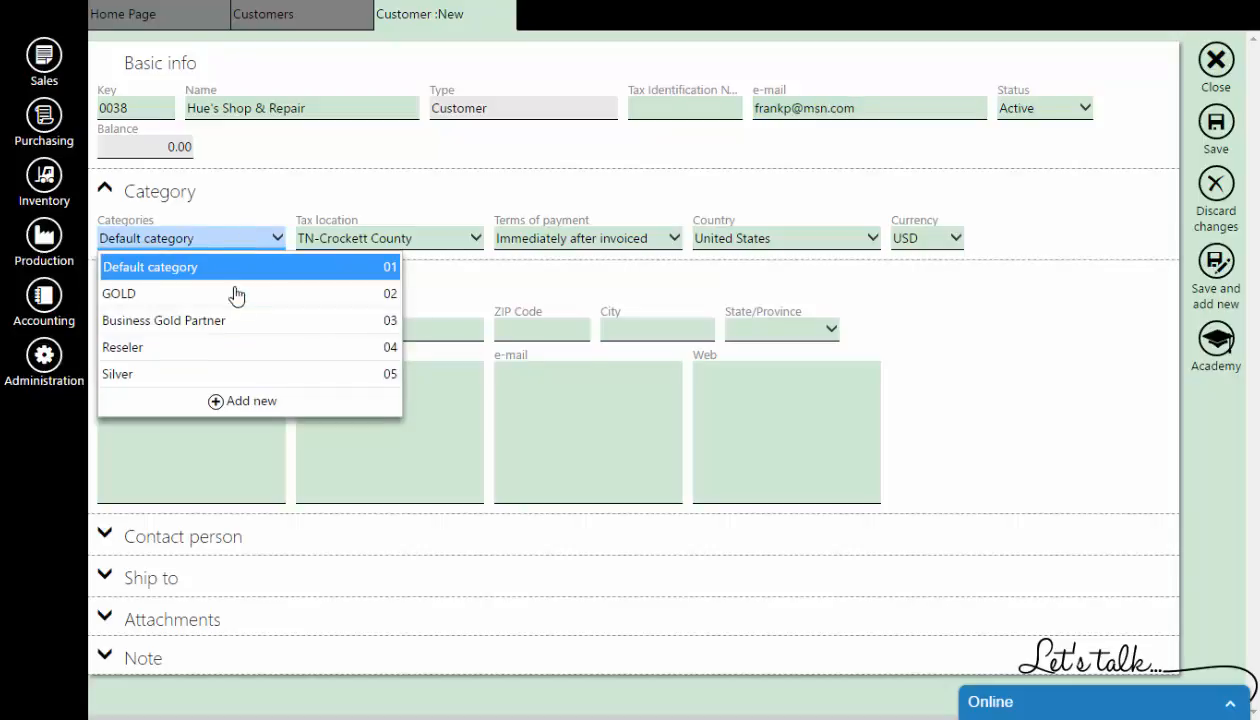
pyautogui.click(122, 348)
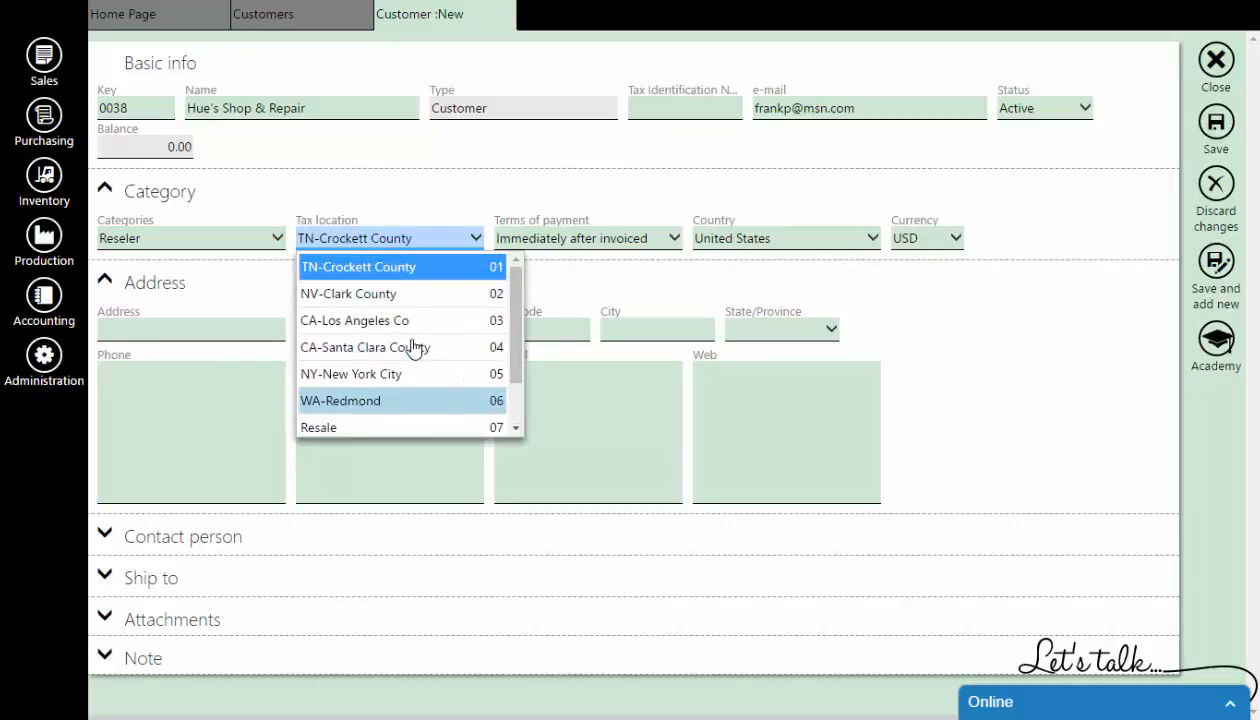
pyautogui.click(354, 320)
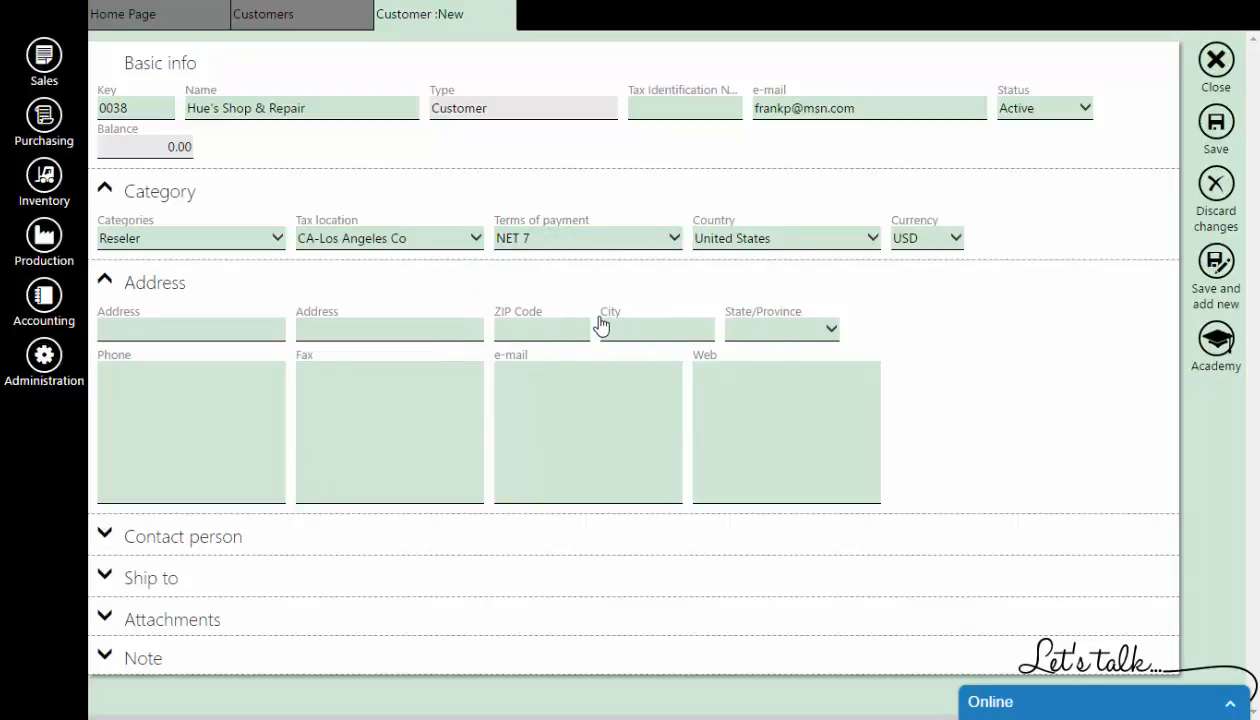
pyautogui.moveTo(744, 262)
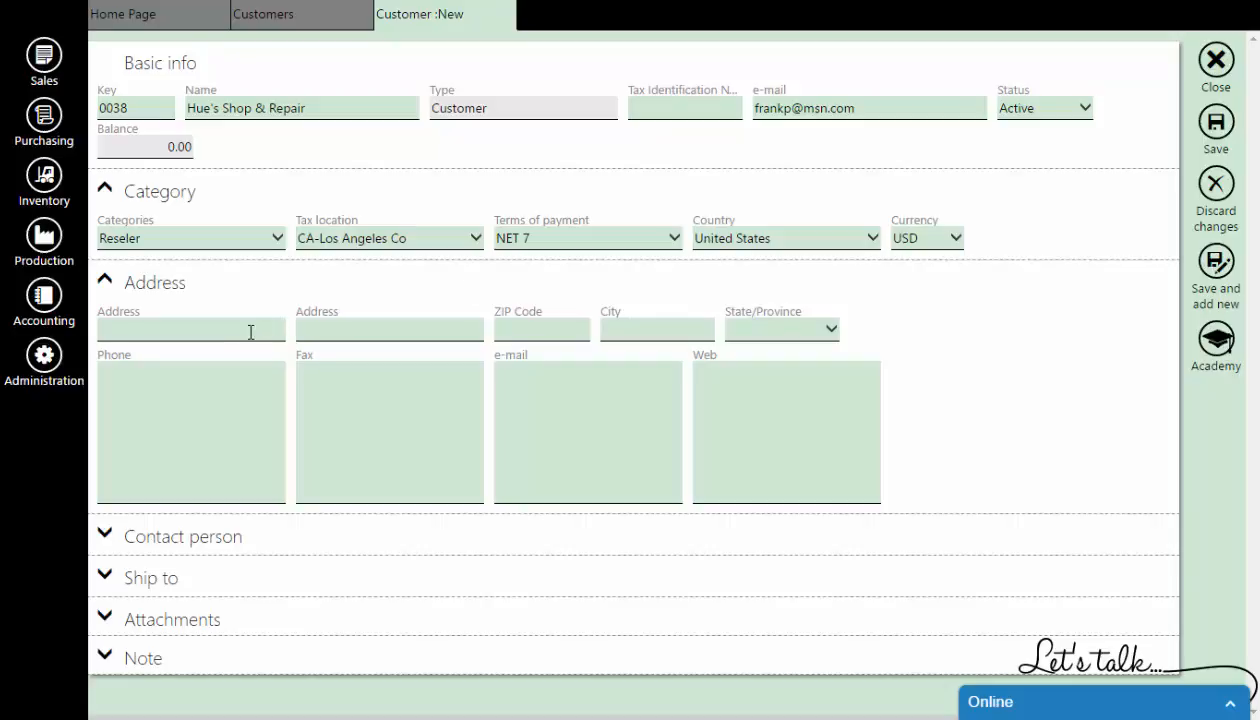
pyautogui.click(190, 328)
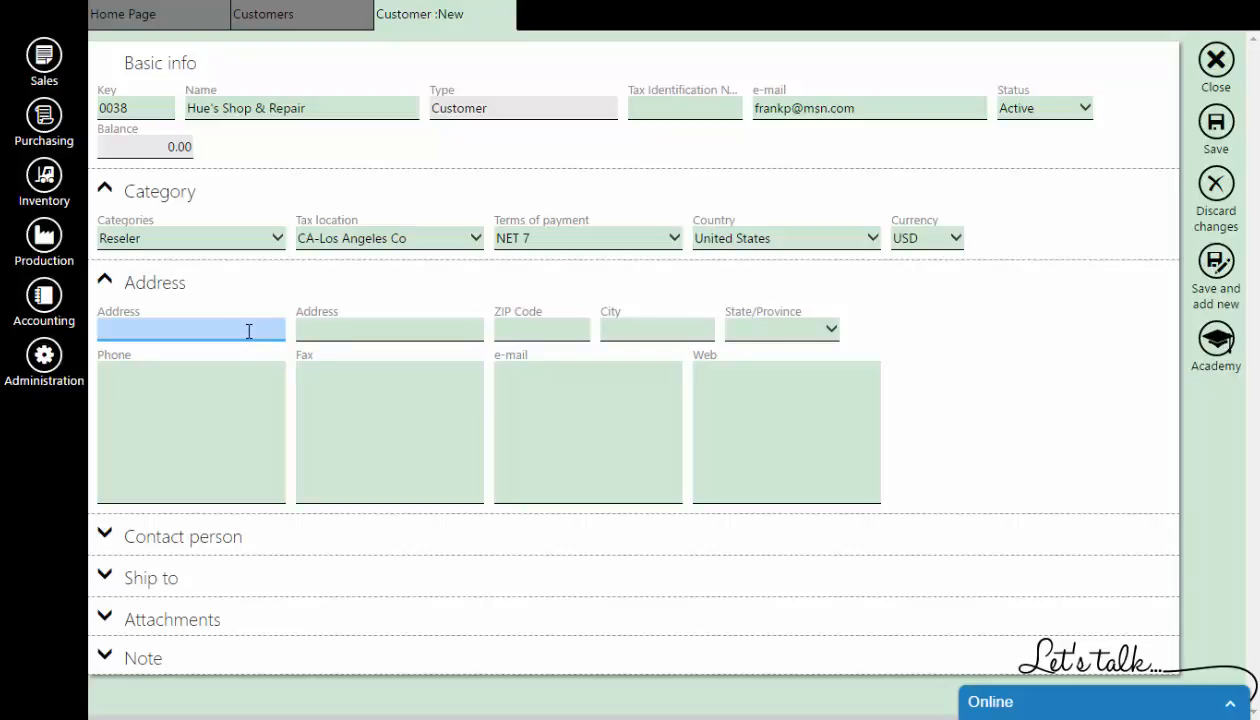
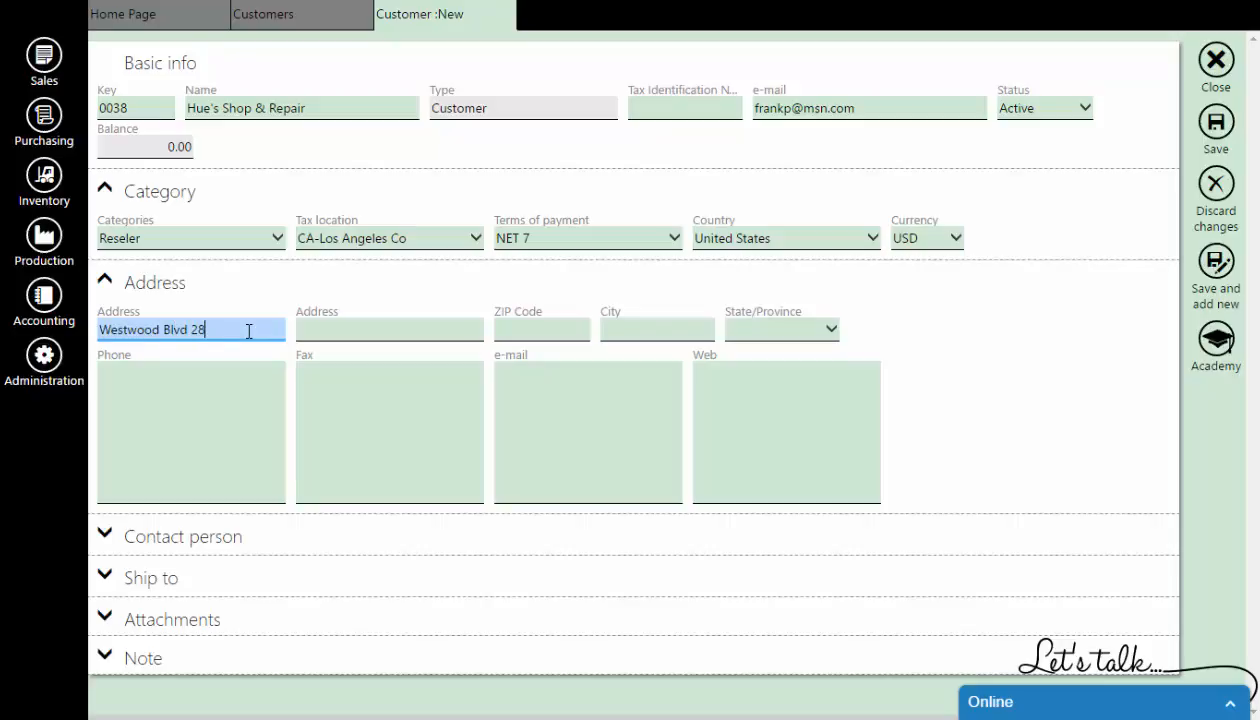
pyautogui.click(540, 328)
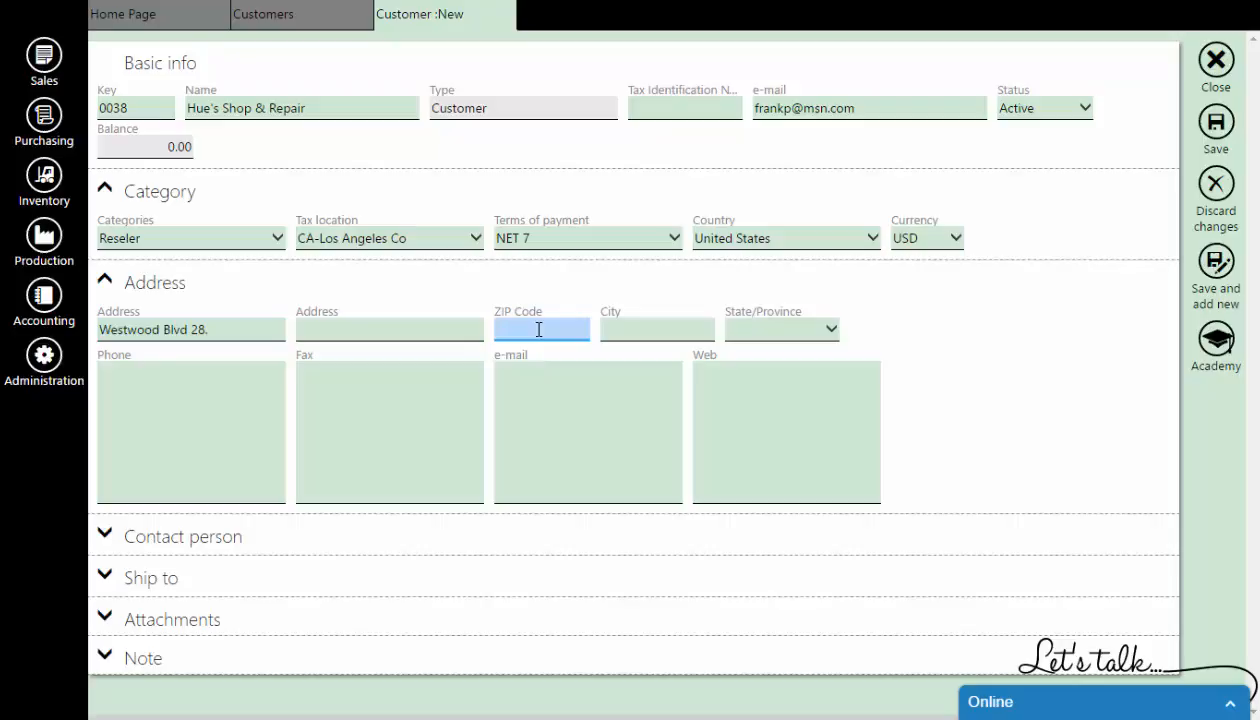
pyautogui.write('90018')
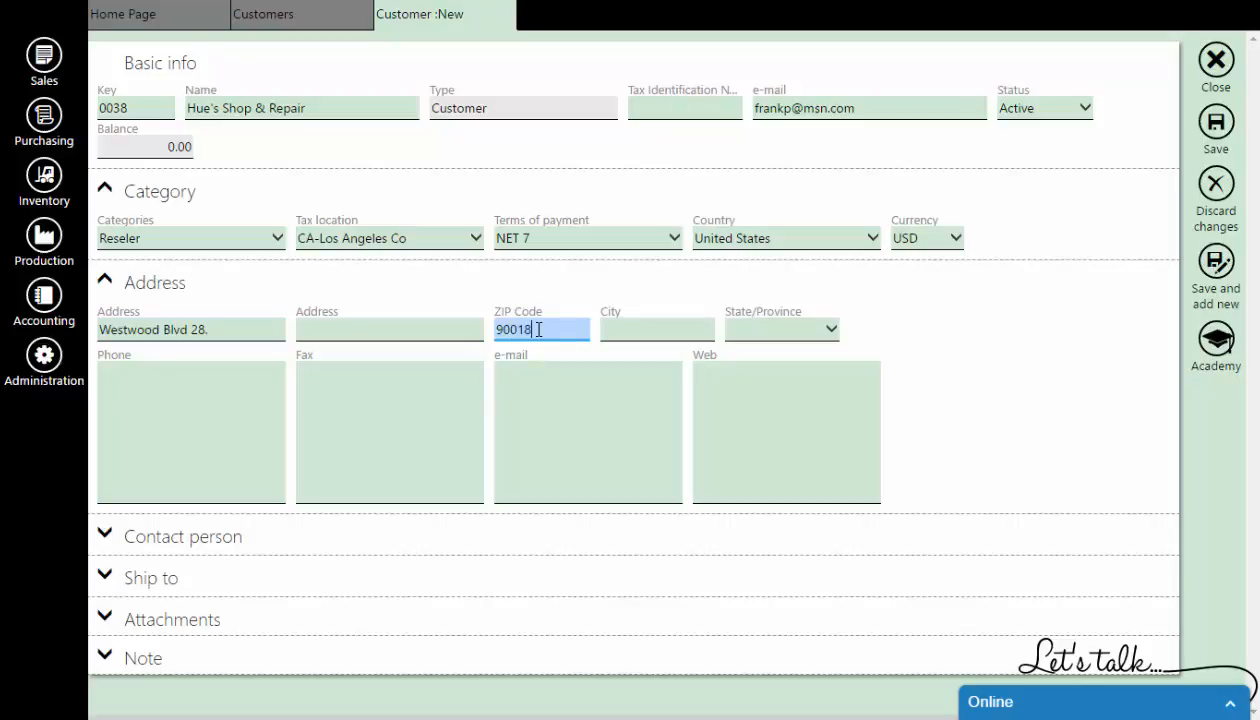
pyautogui.write('Los')
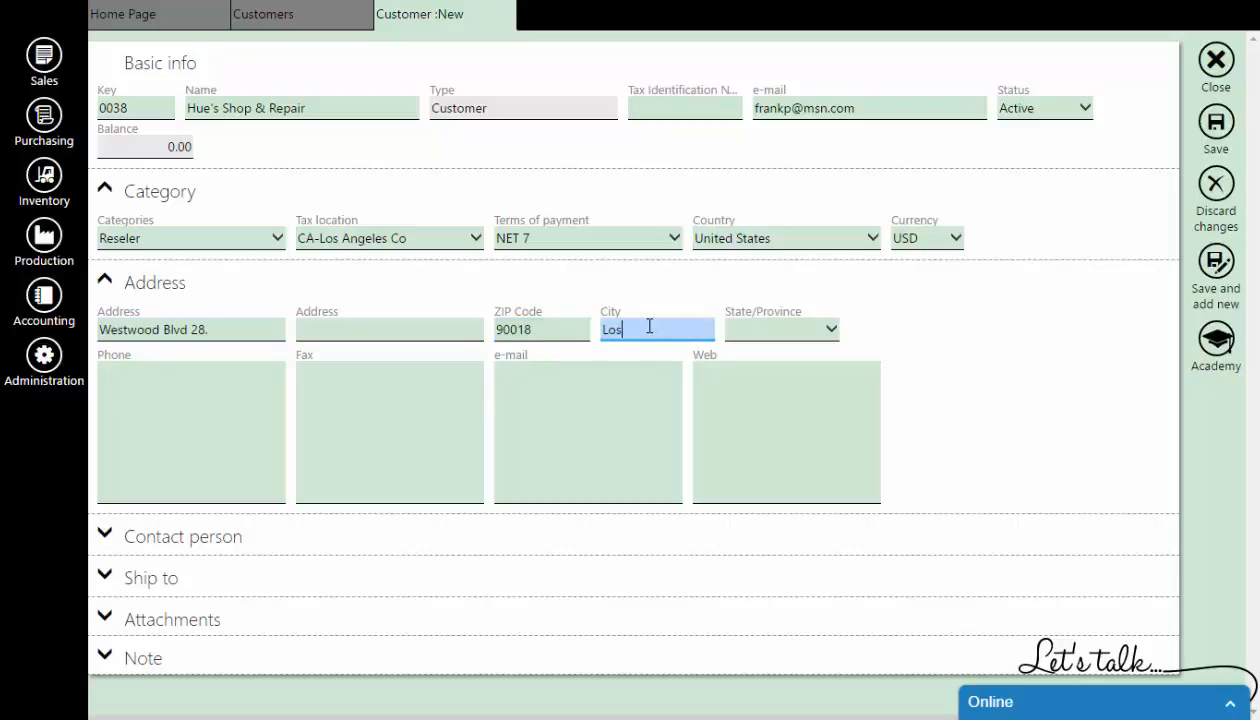
pyautogui.write('Angeles')
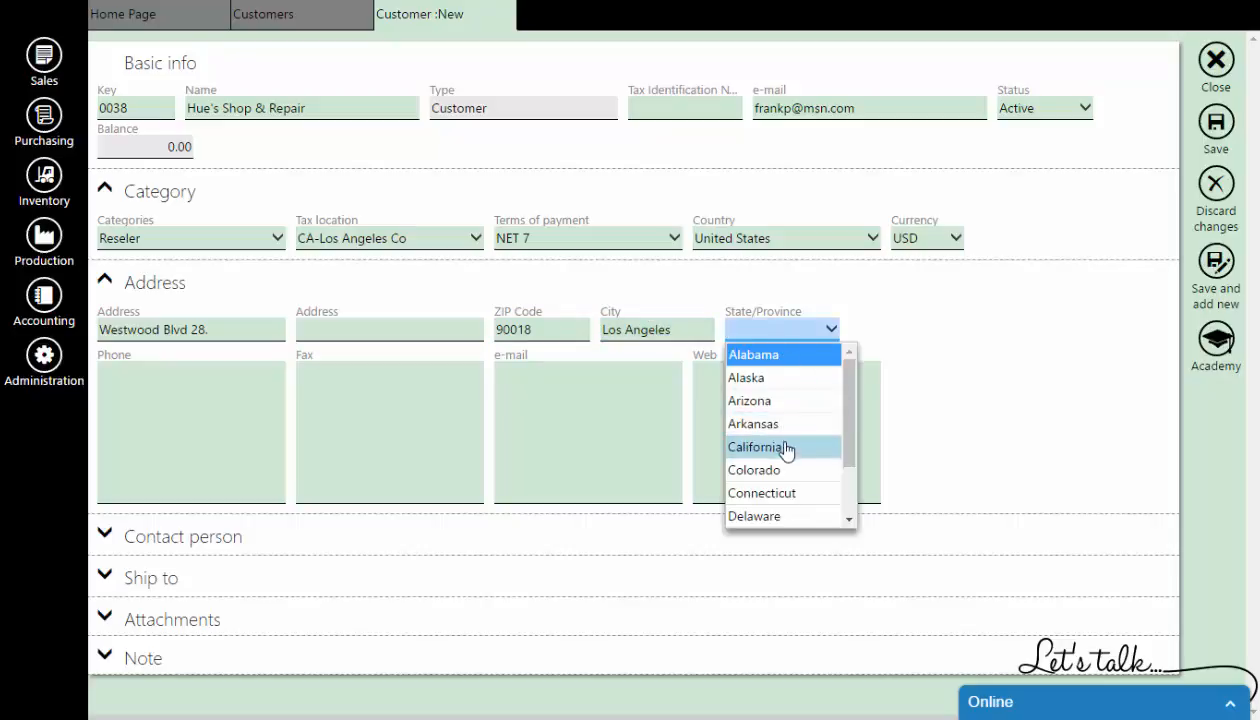
pyautogui.click(760, 448)
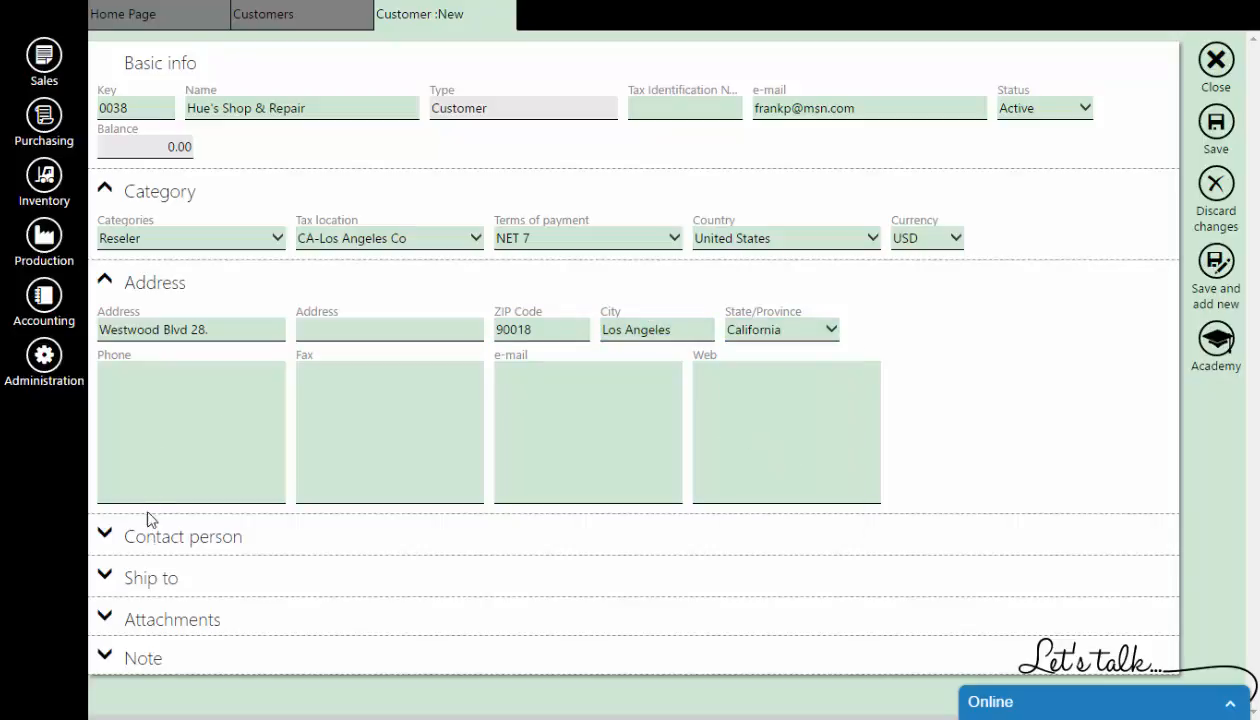
pyautogui.click(104, 536)
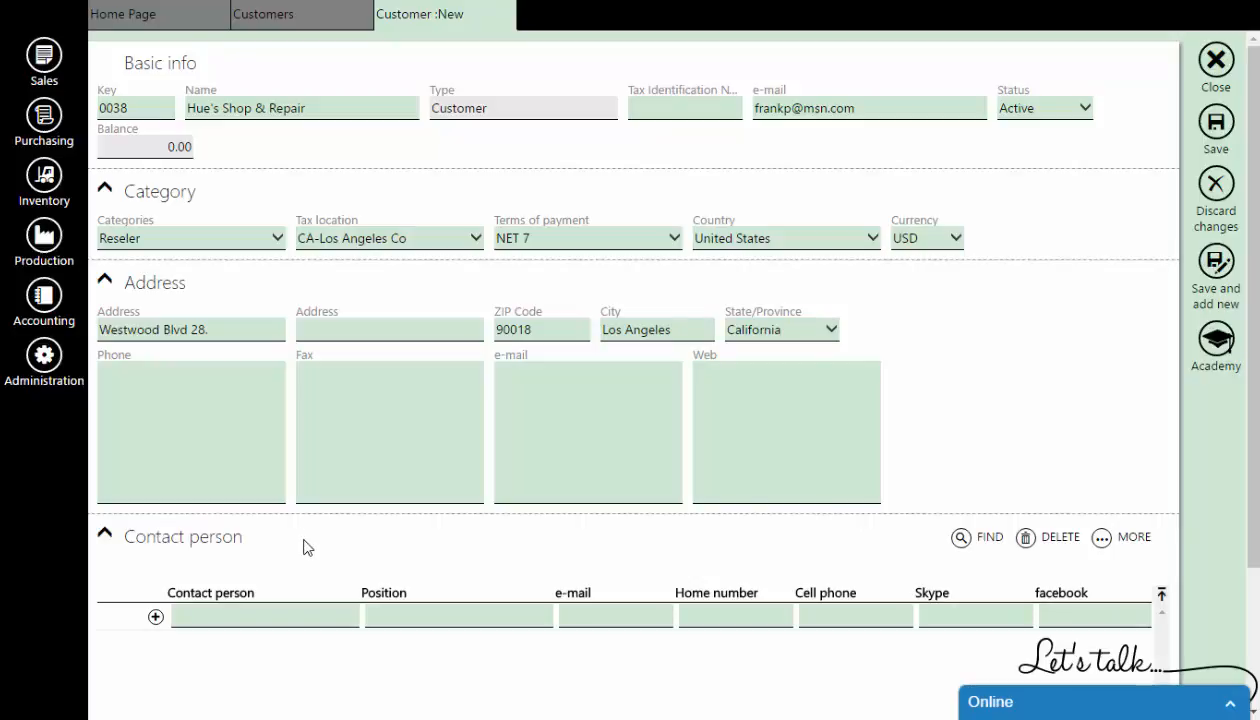
pyautogui.click(264, 616)
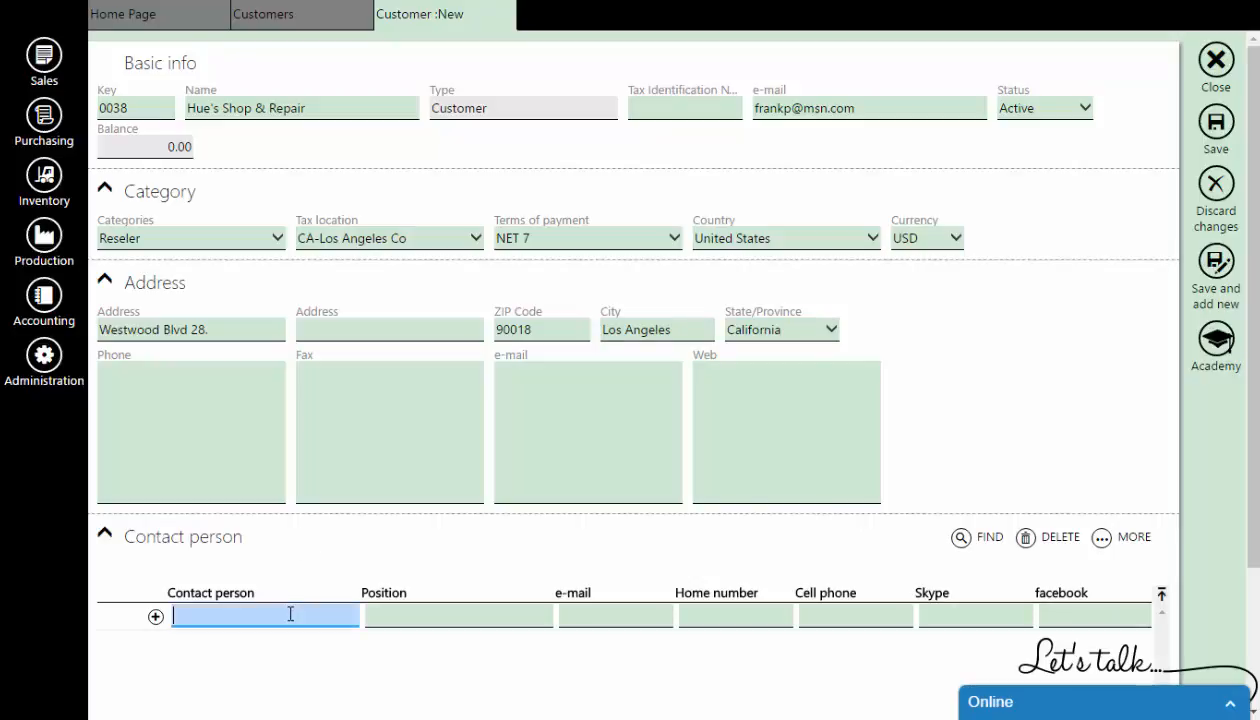
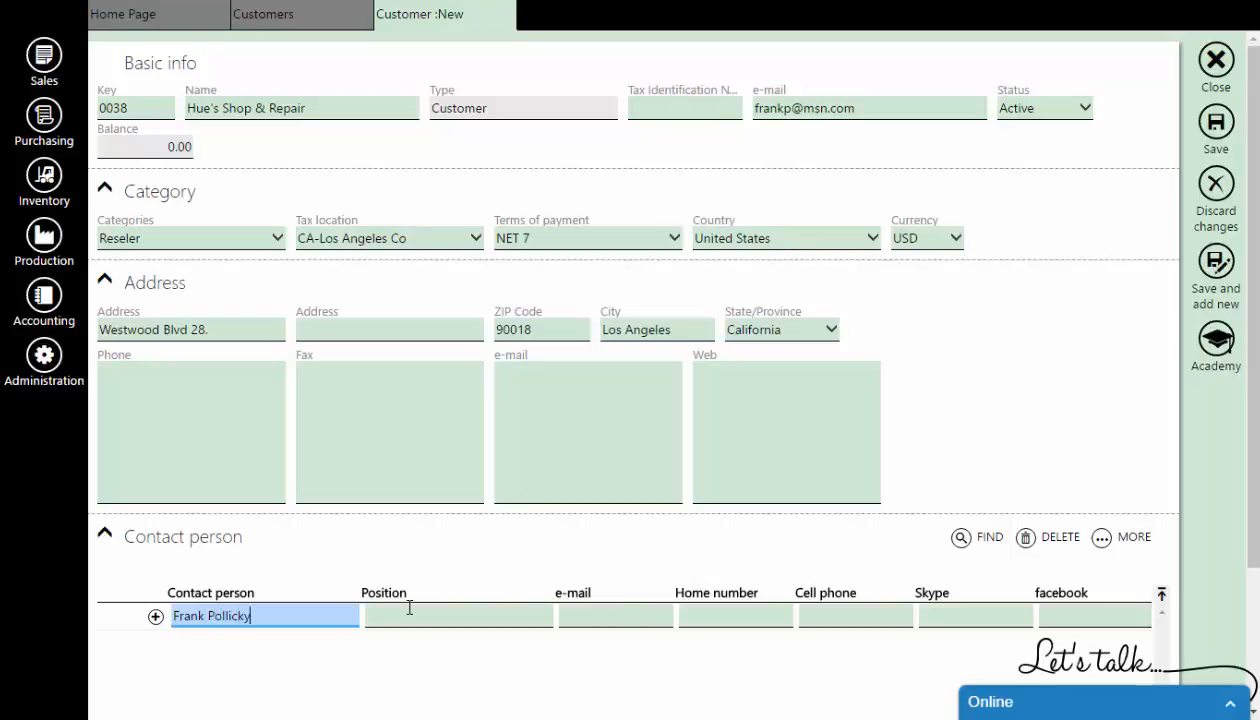
pyautogui.write('S')
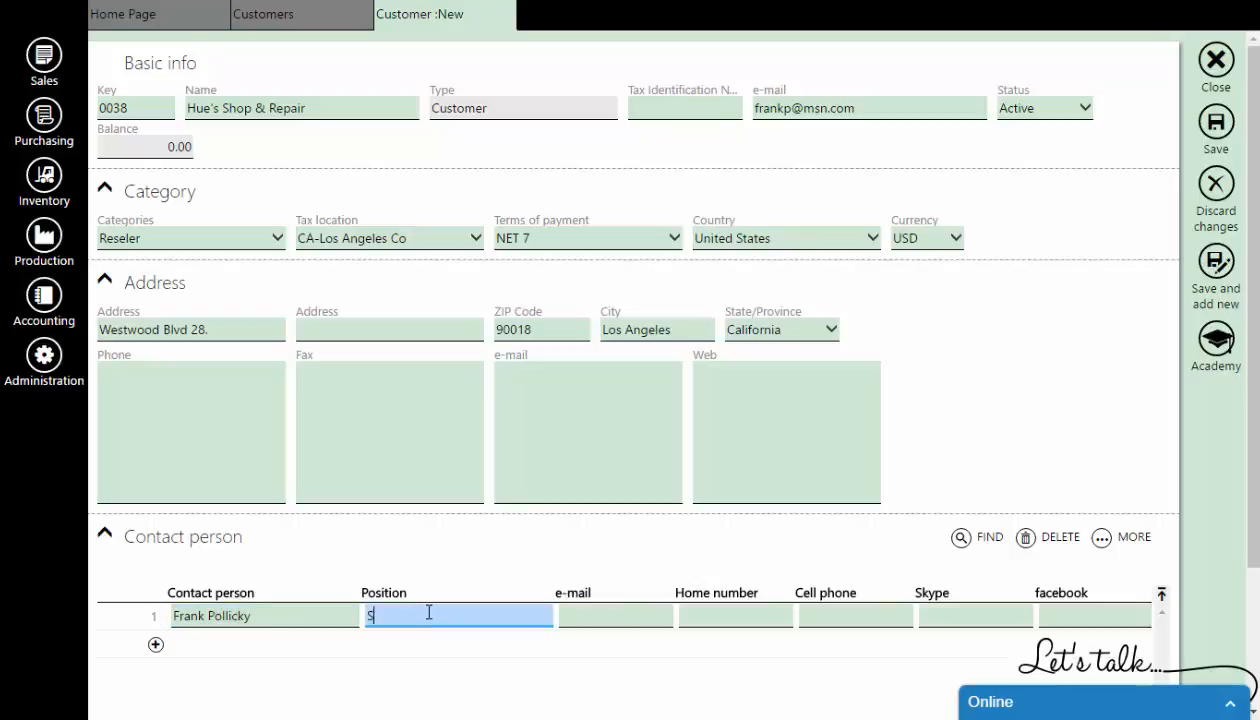
pyautogui.write('alesman')
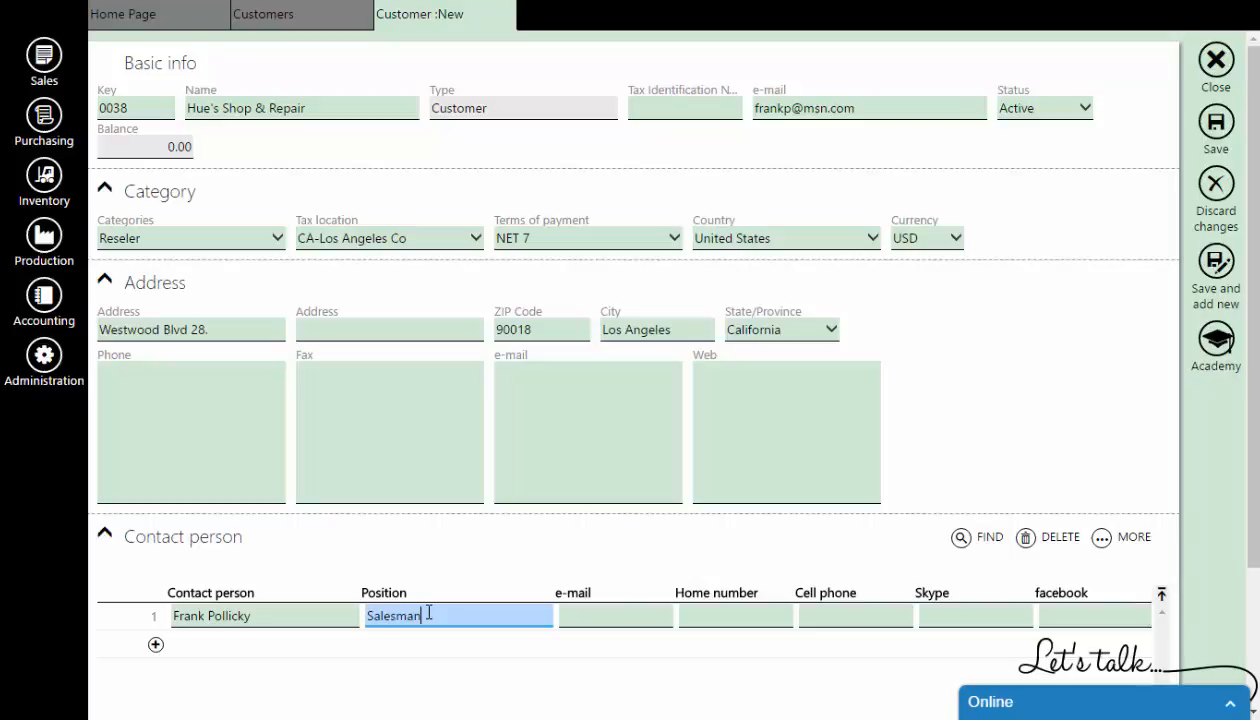
pyautogui.click(616, 616)
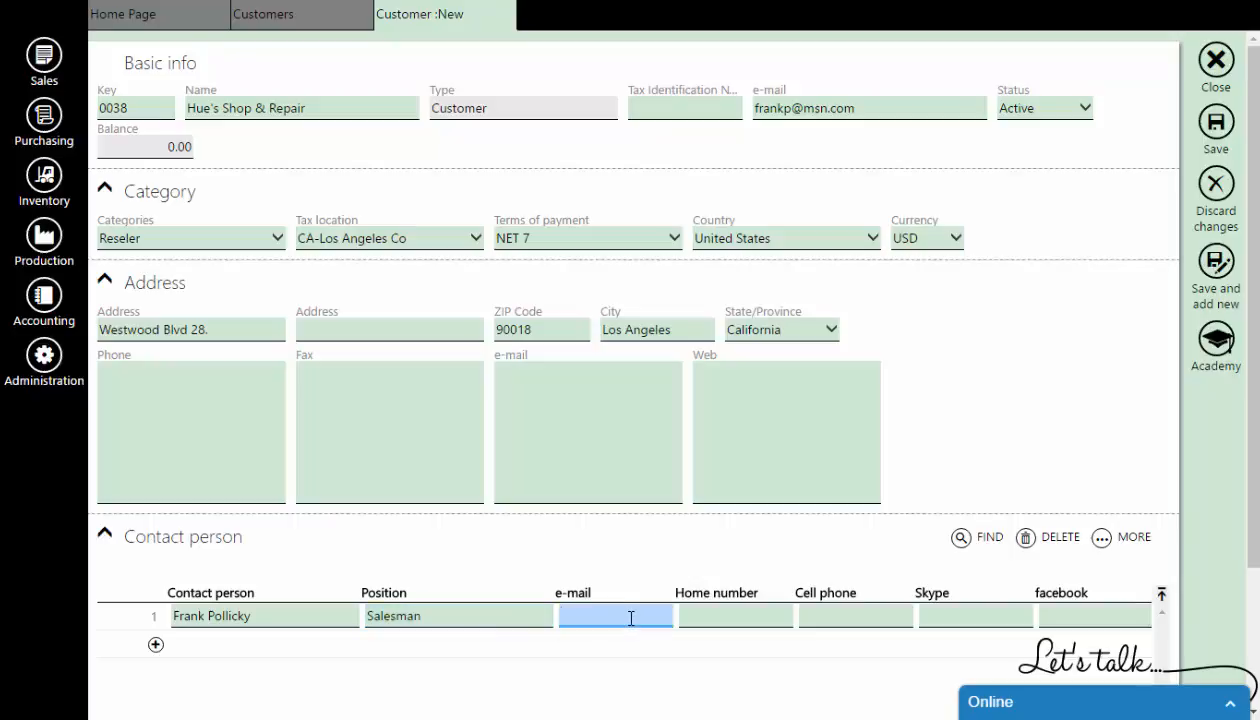
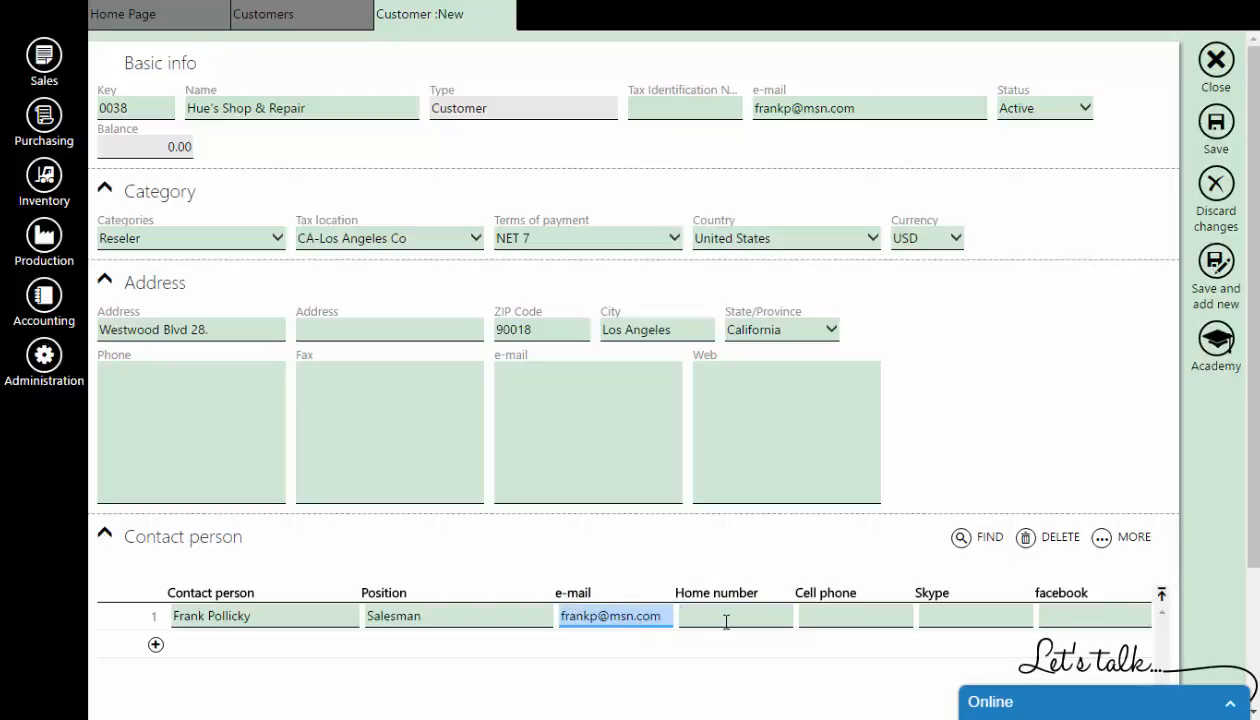
pyautogui.click(736, 616)
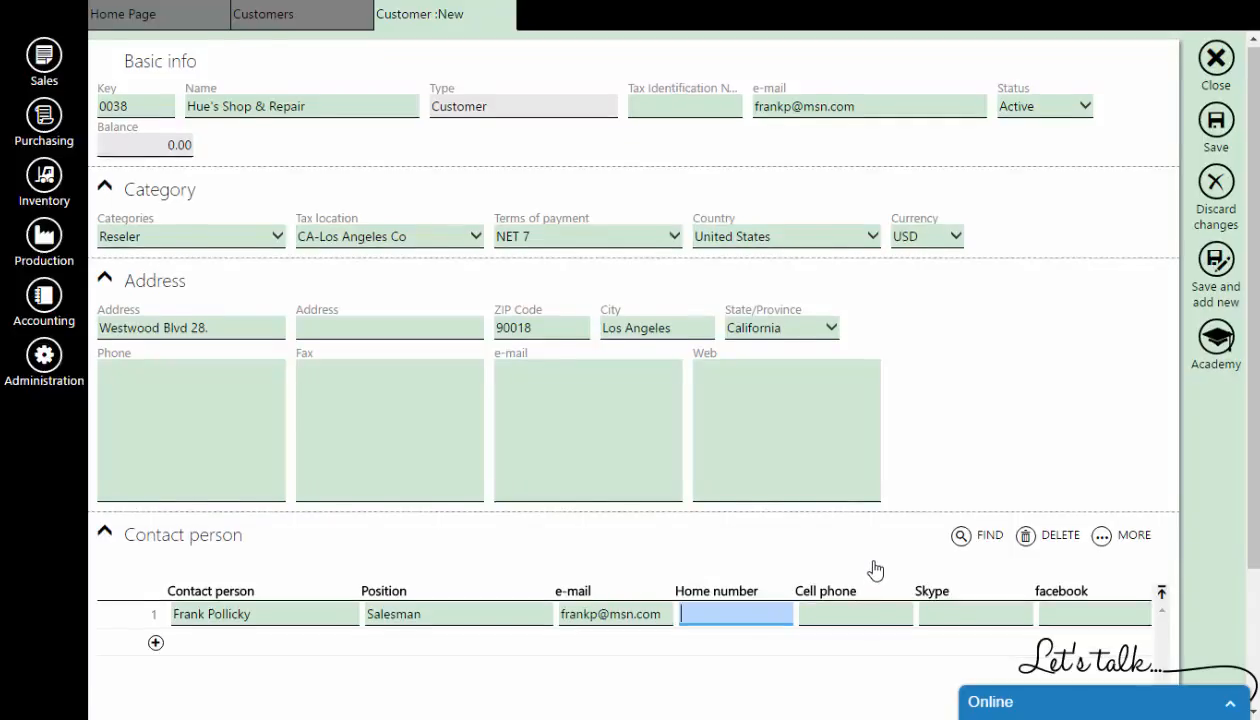
pyautogui.scroll(-3)
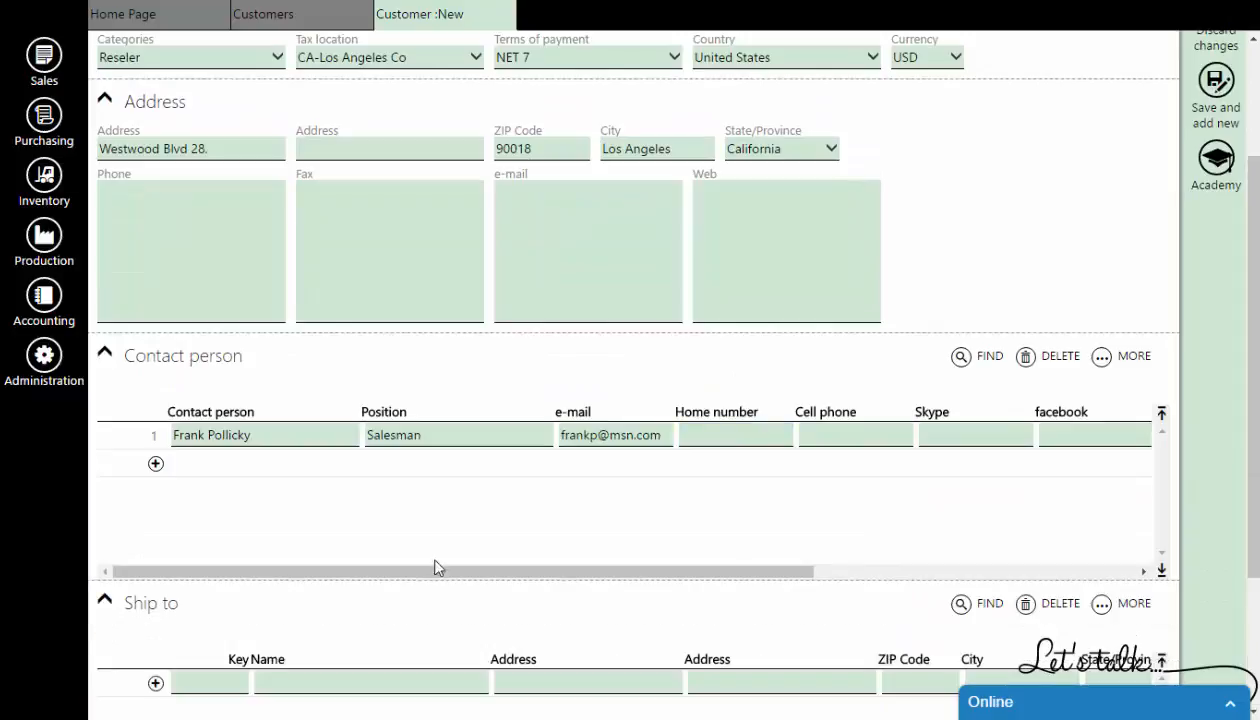
pyautogui.scroll(-3)
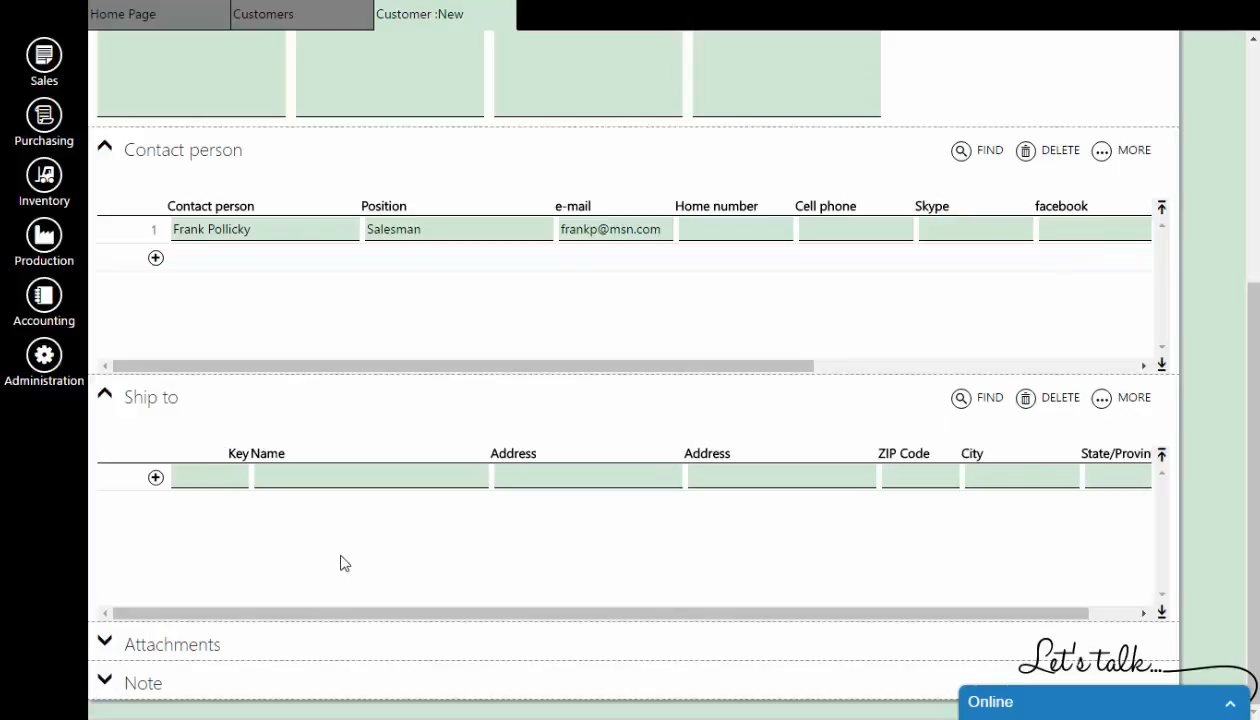
pyautogui.moveTo(708, 586)
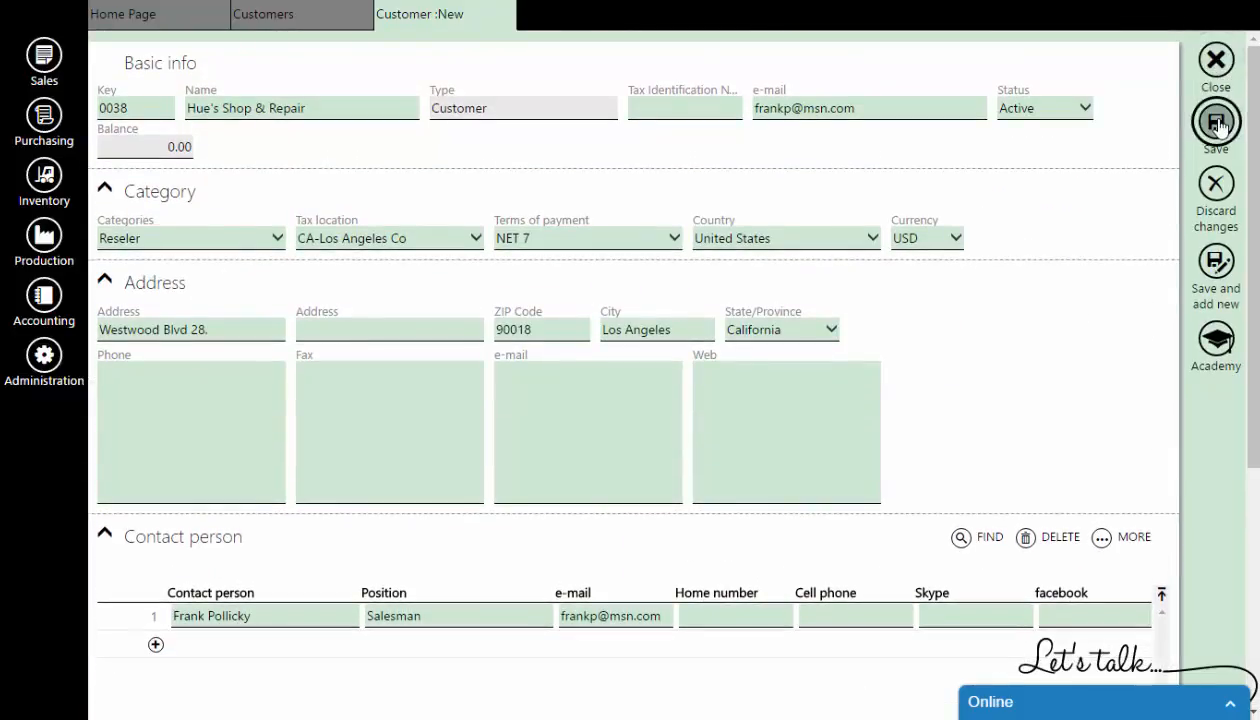
# - Save Hue's Shop & Repair as customer 0038, close the list and return to the Sales menu
pyautogui.click(1214, 122)
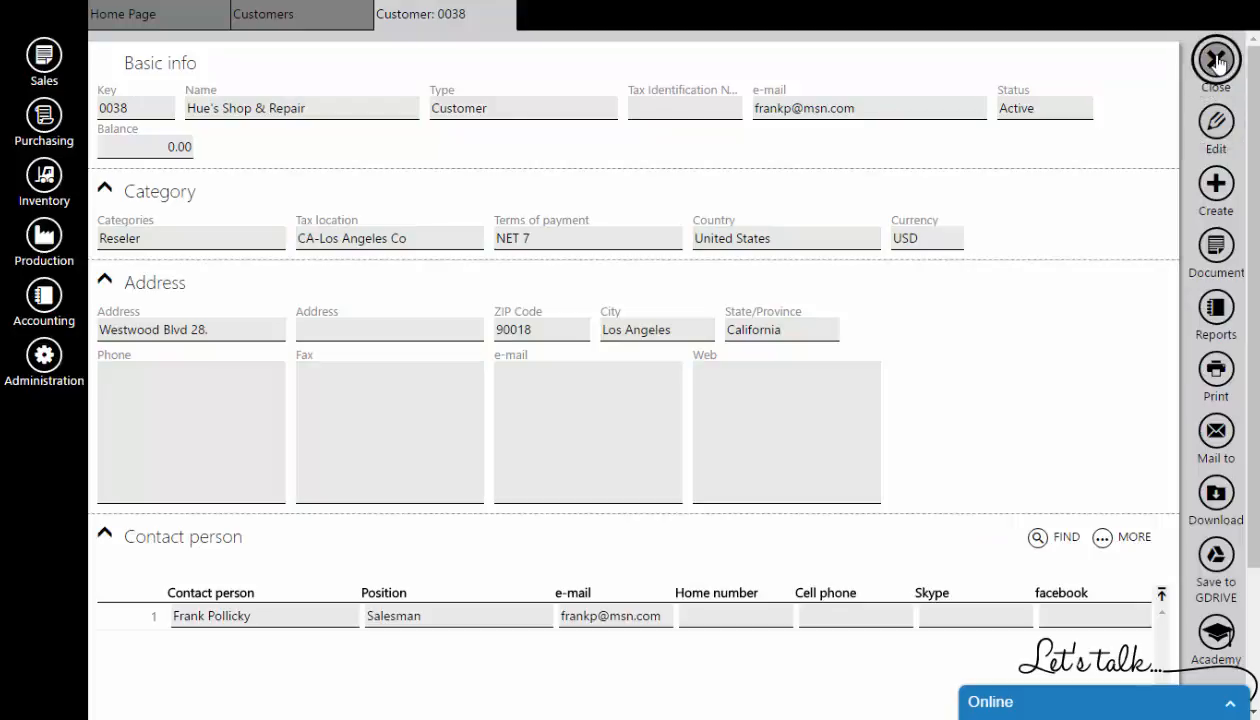
pyautogui.click(1216, 62)
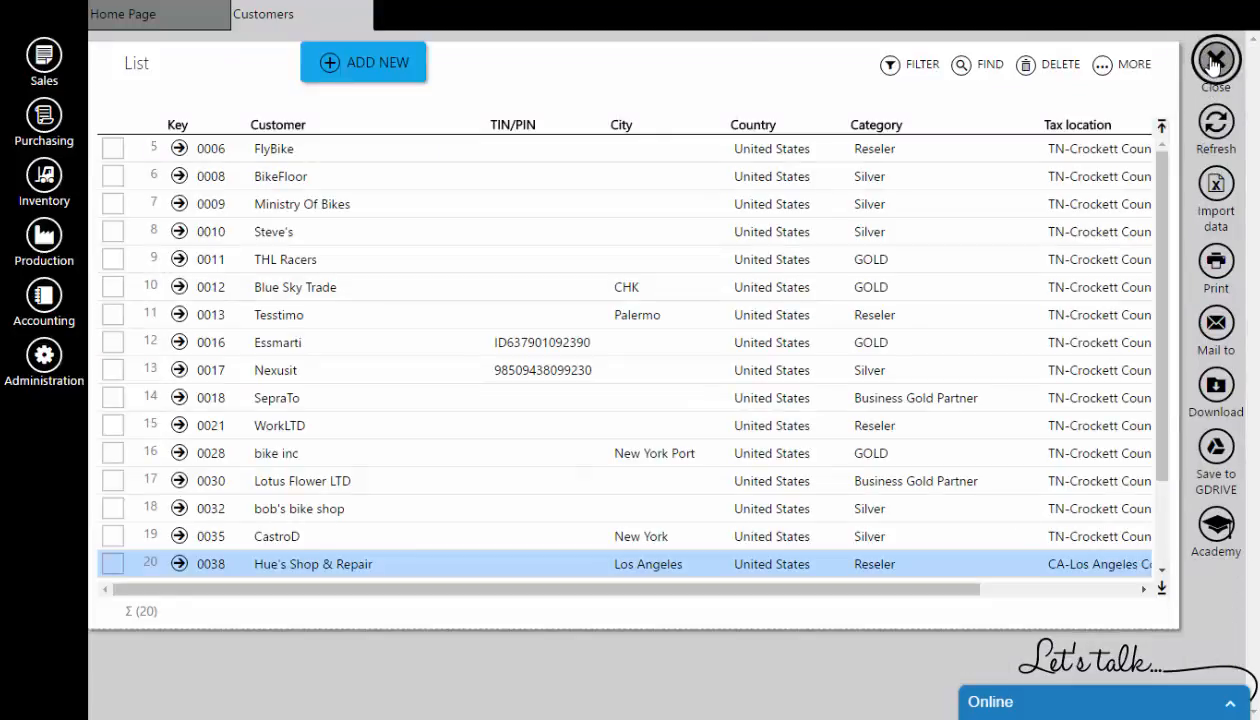
pyautogui.click(1212, 62)
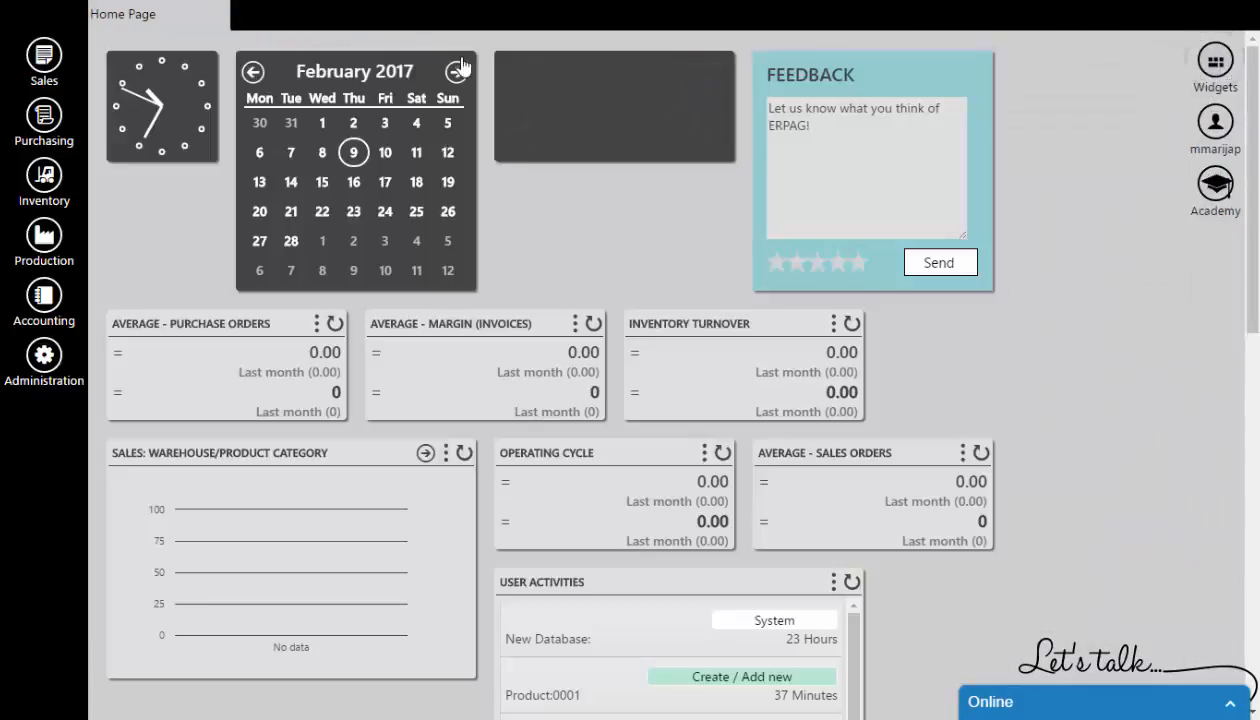
pyautogui.click(42, 60)
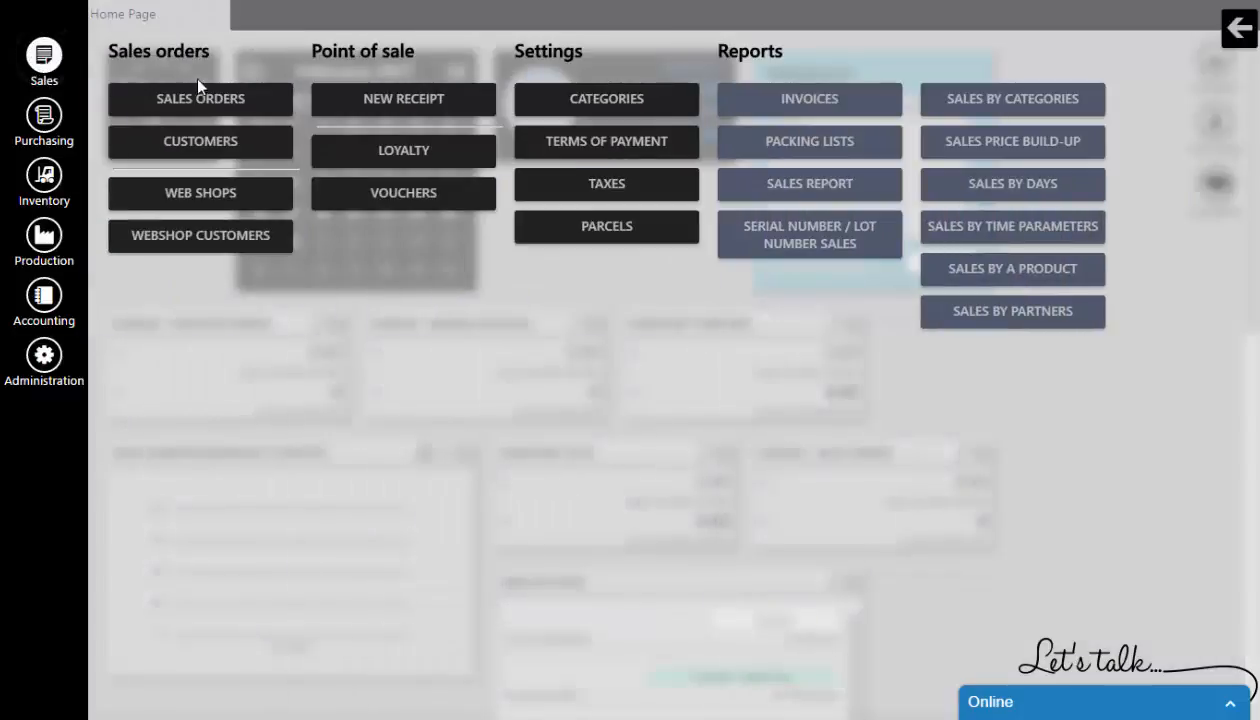
# - Create sales order SO-000001 and start a quick-add customer with key 0039
pyautogui.click(200, 100)
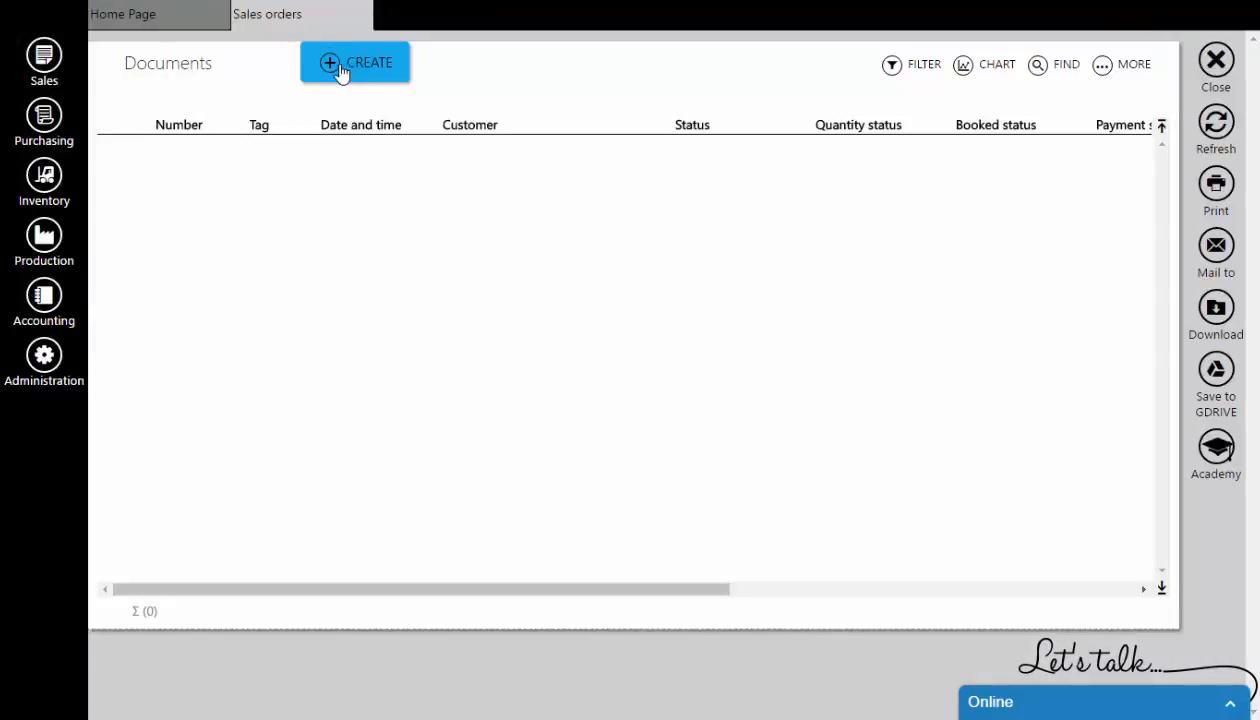
pyautogui.click(356, 62)
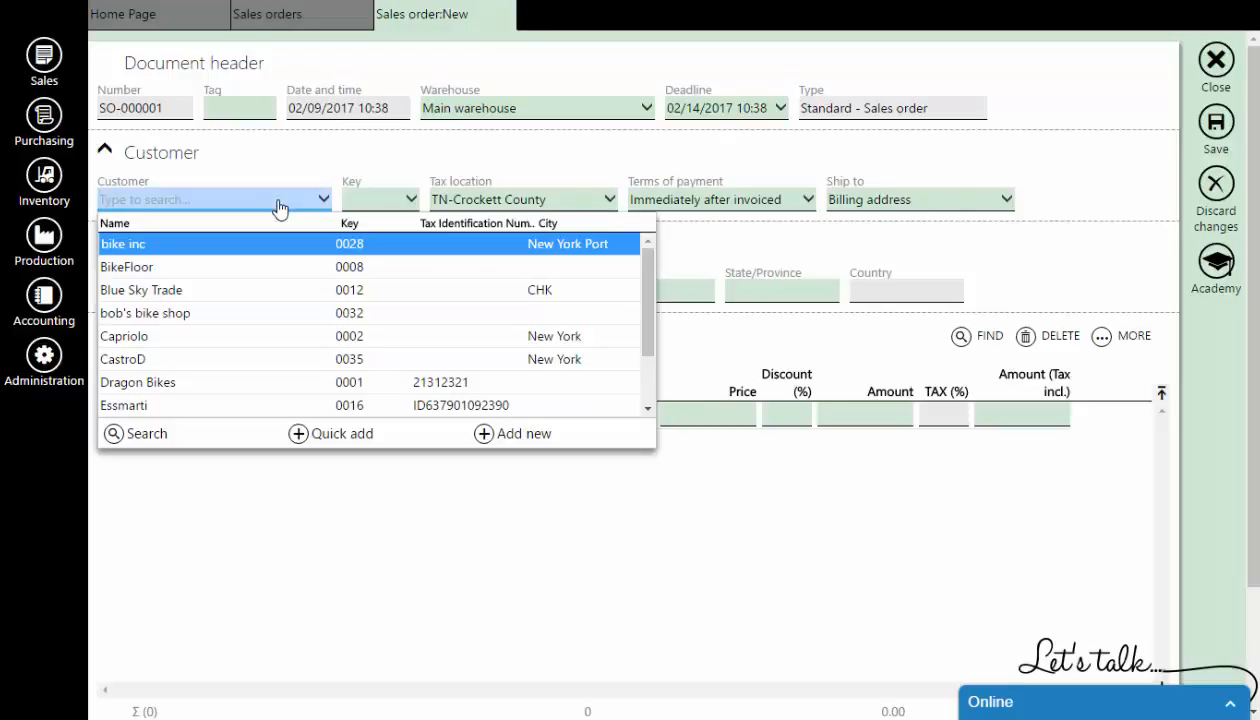
pyautogui.moveTo(338, 442)
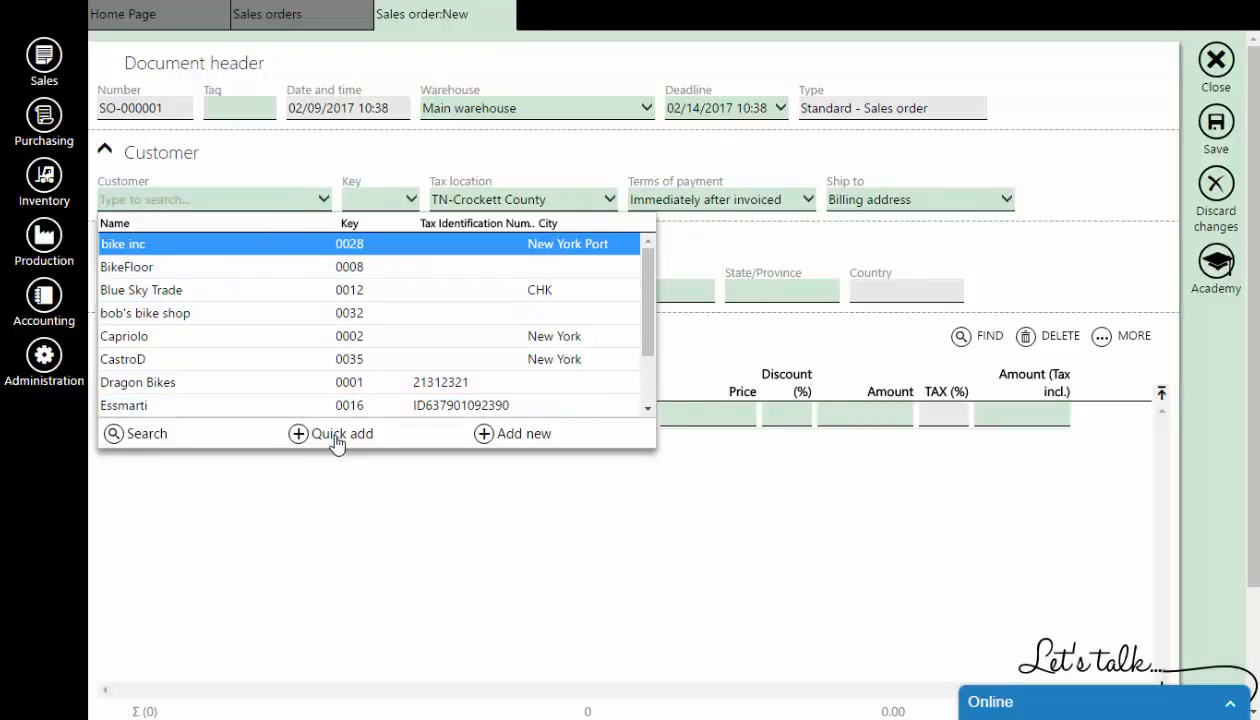
pyautogui.click(340, 432)
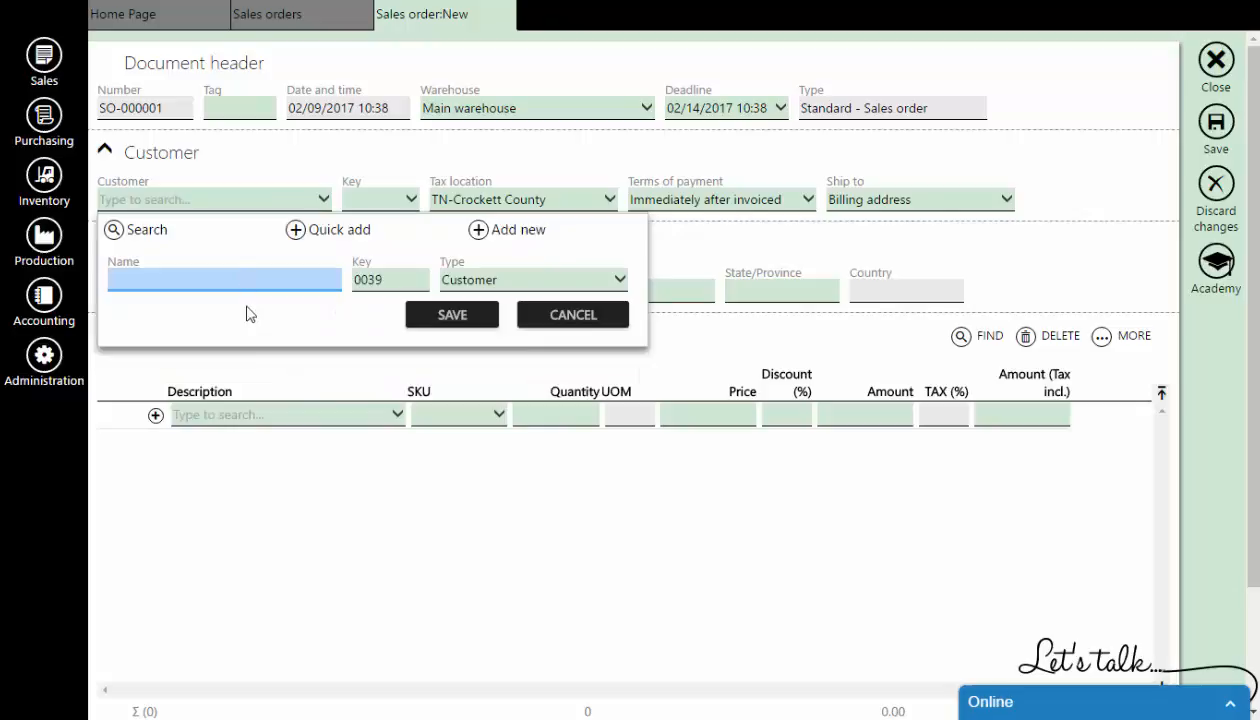
# - Quick-add customer PS Bikes & Parts on the sales order
pyautogui.write('P')
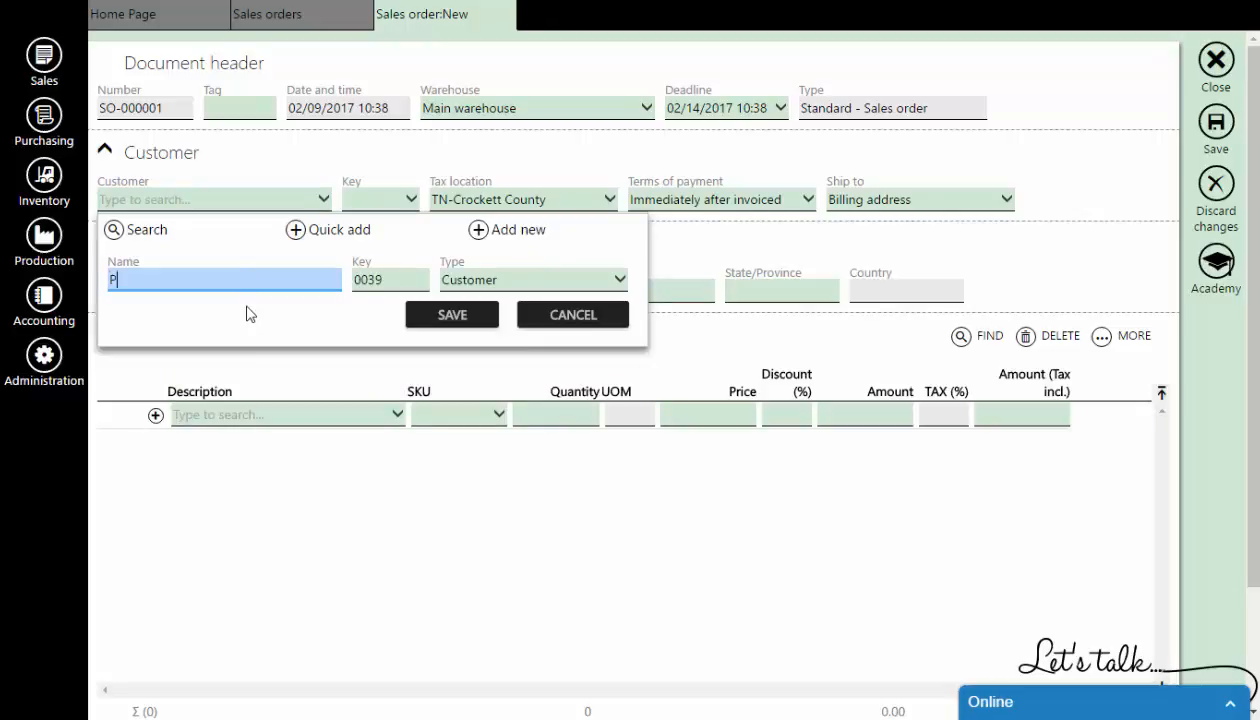
pyautogui.write('S Bikes & Parts')
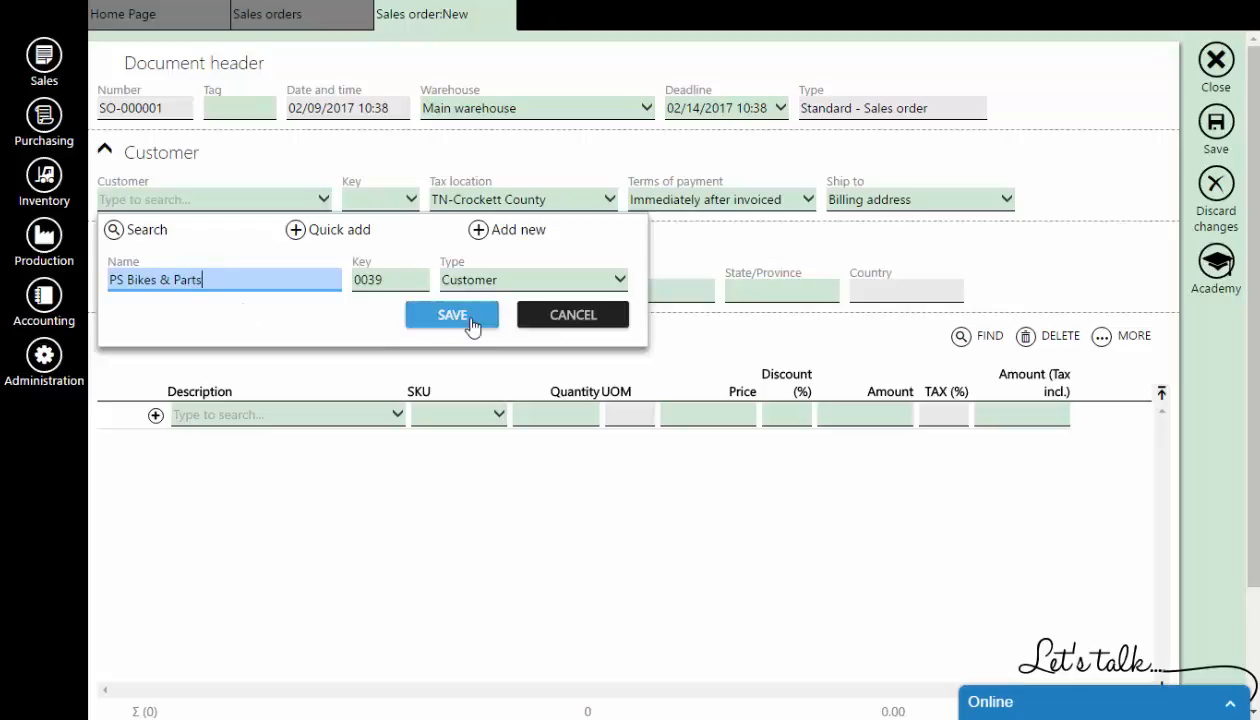
pyautogui.click(452, 314)
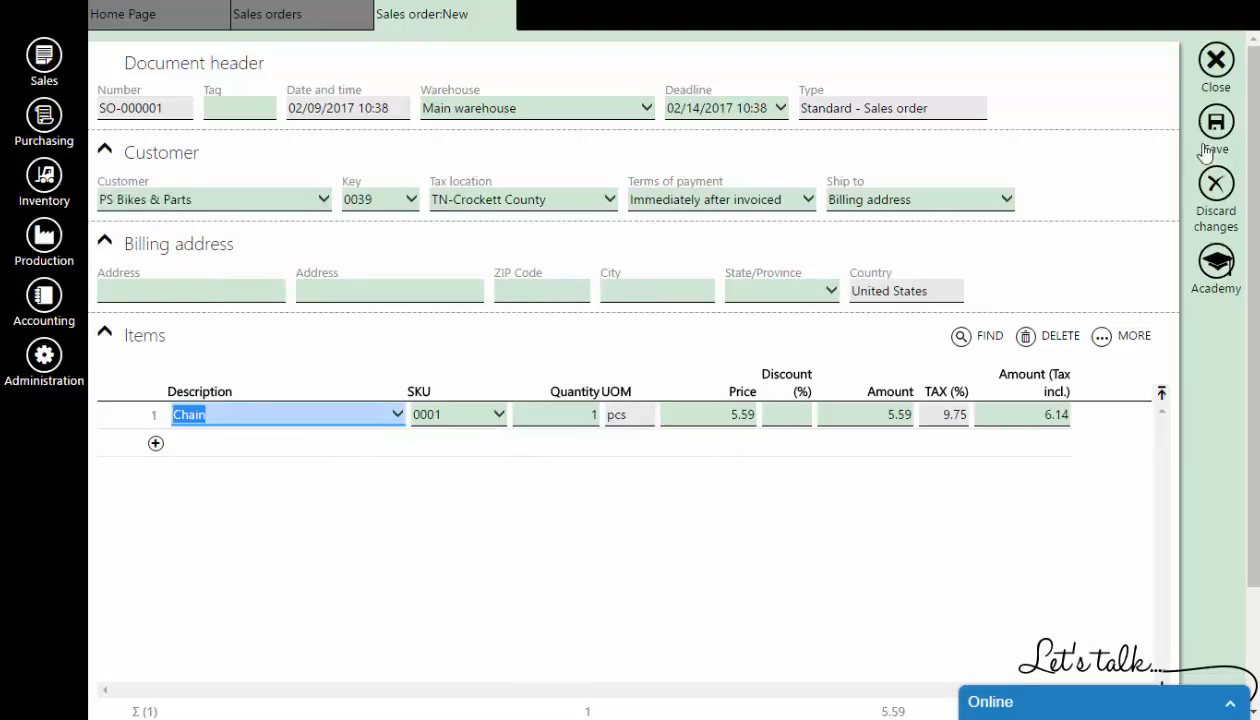
# - Save SO-000001 with the Chain item, close out and return to the Sales menu
pyautogui.click(1216, 124)
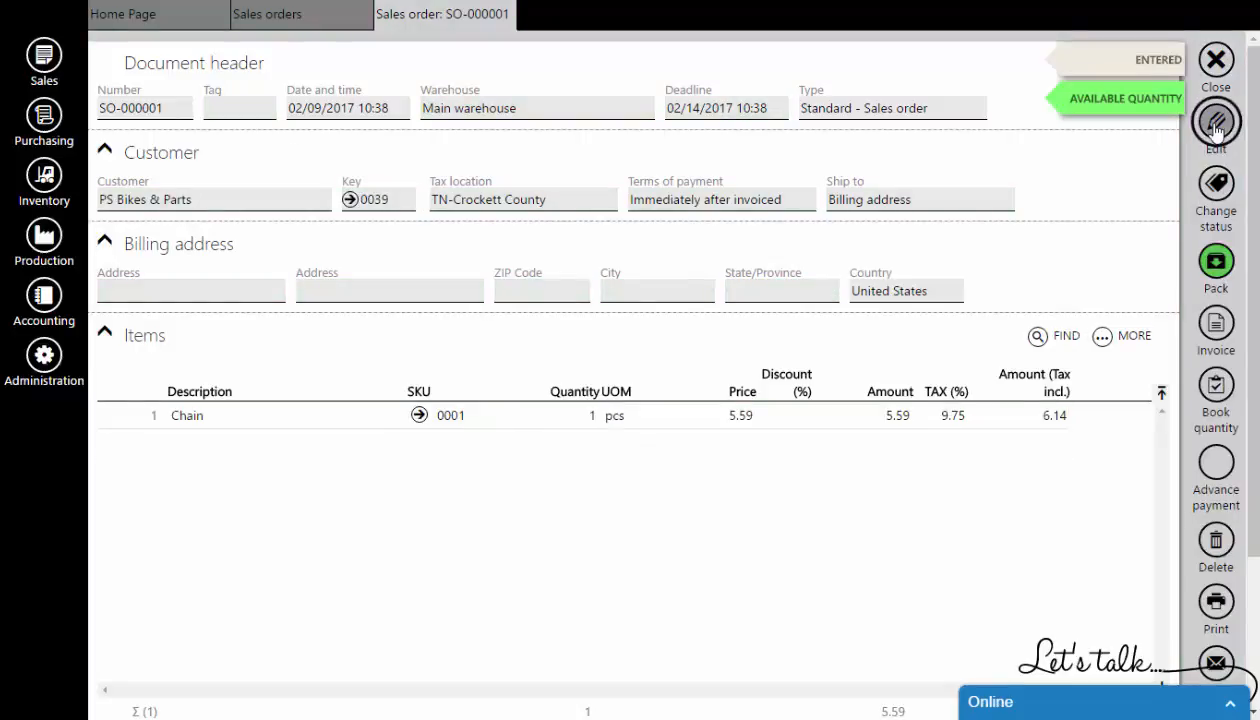
pyautogui.click(1216, 60)
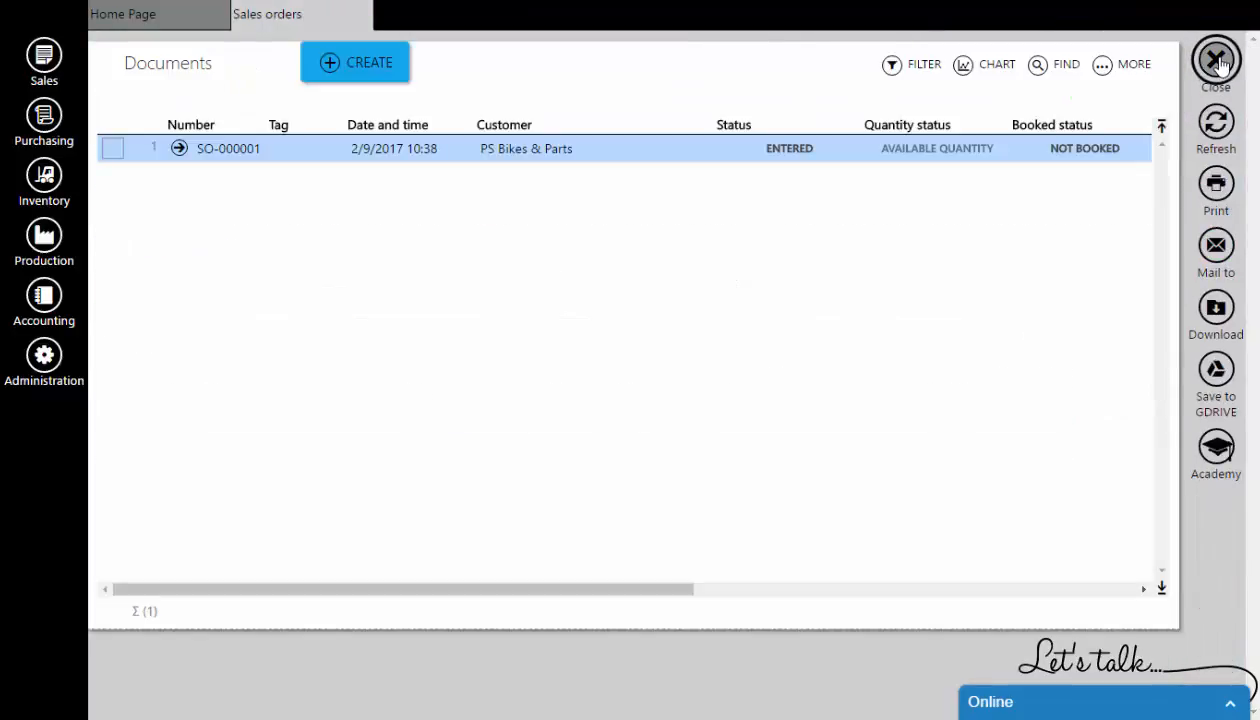
pyautogui.click(1216, 62)
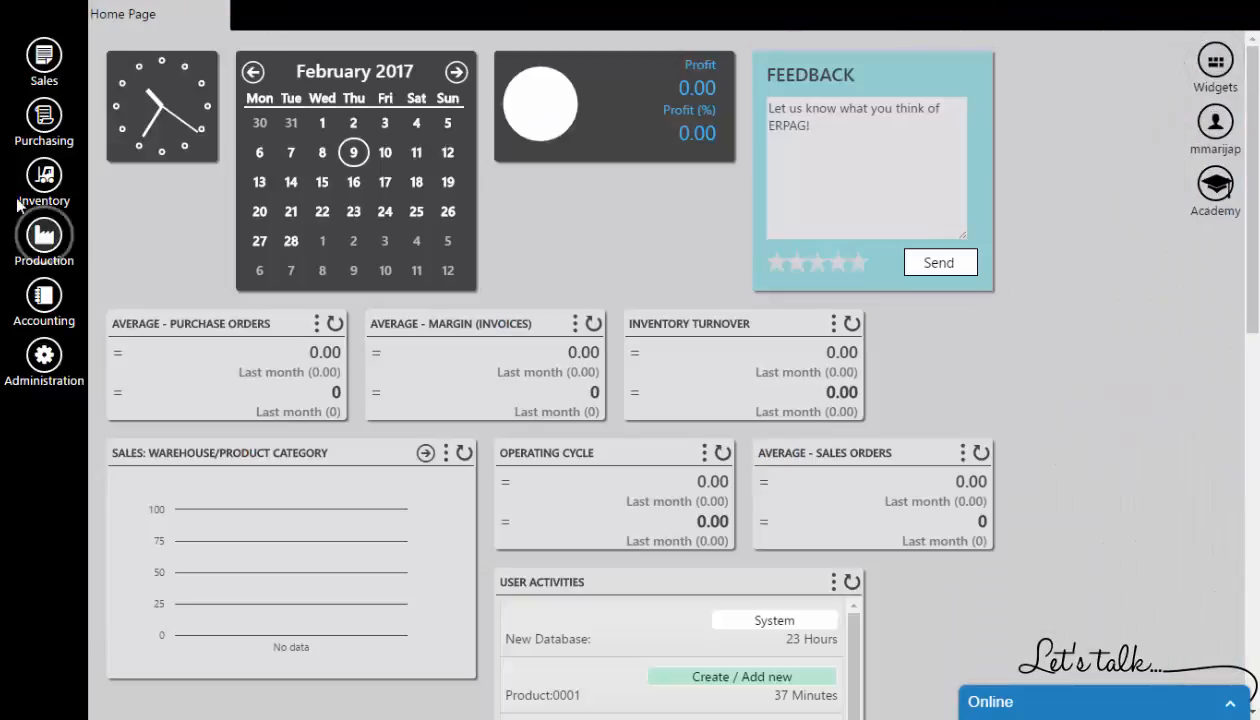
pyautogui.click(42, 62)
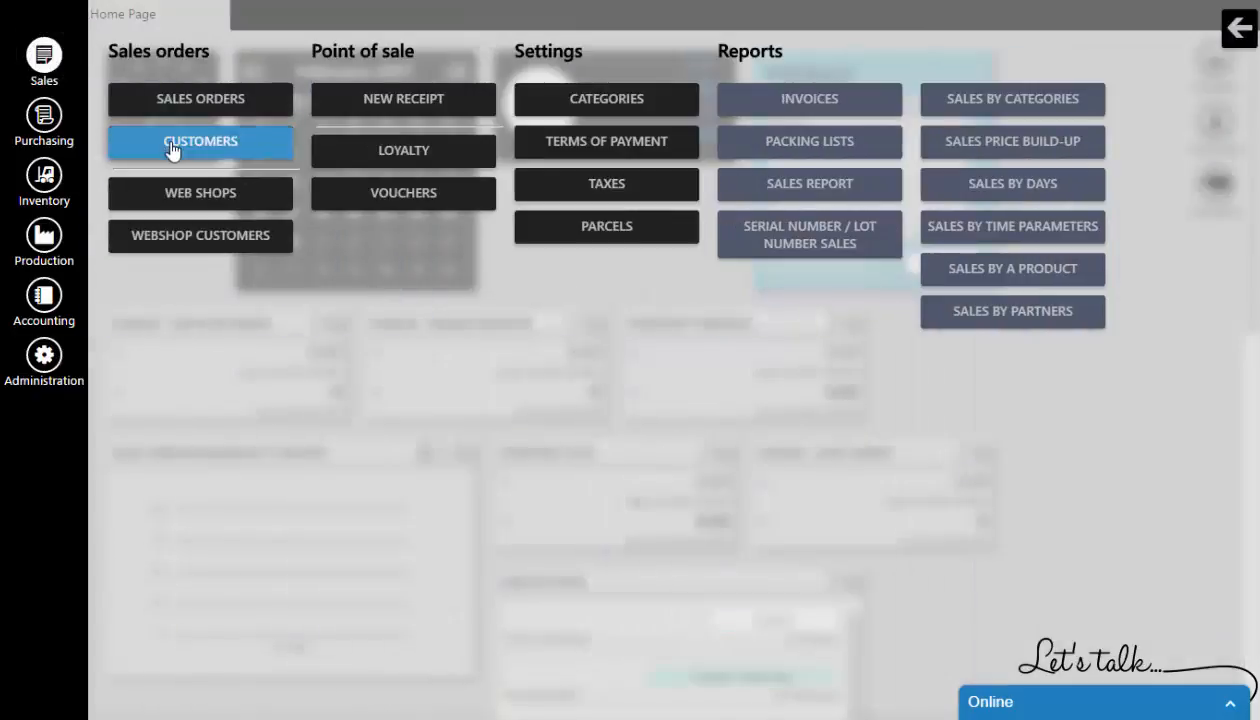
# - Locate PS Bikes & Parts, customer 0039, in the list and view its record
pyautogui.click(200, 140)
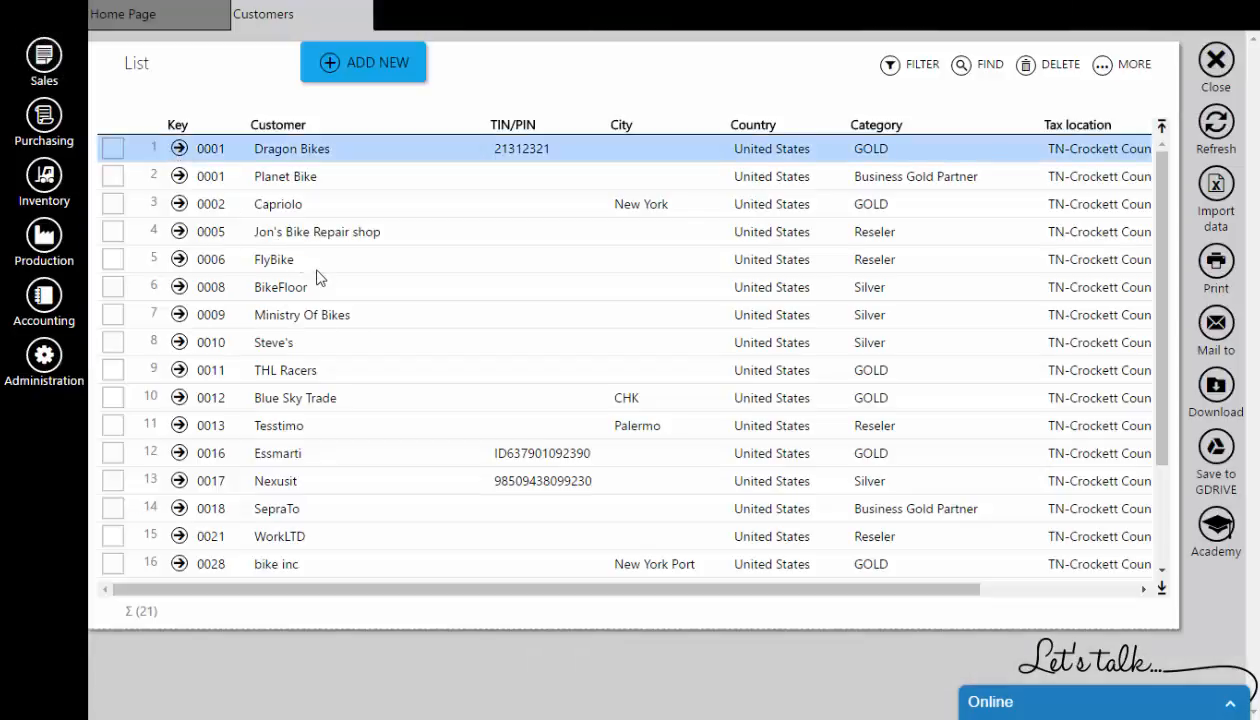
pyautogui.scroll(-3)
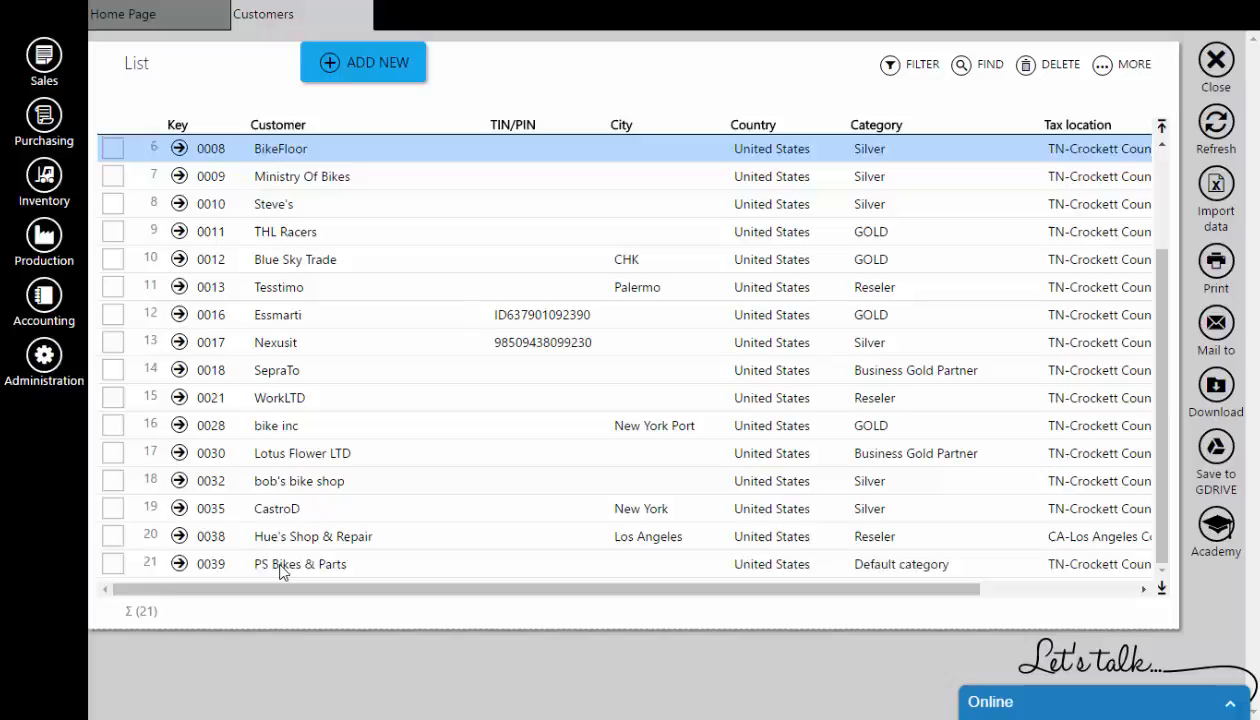
pyautogui.doubleClick(300, 564)
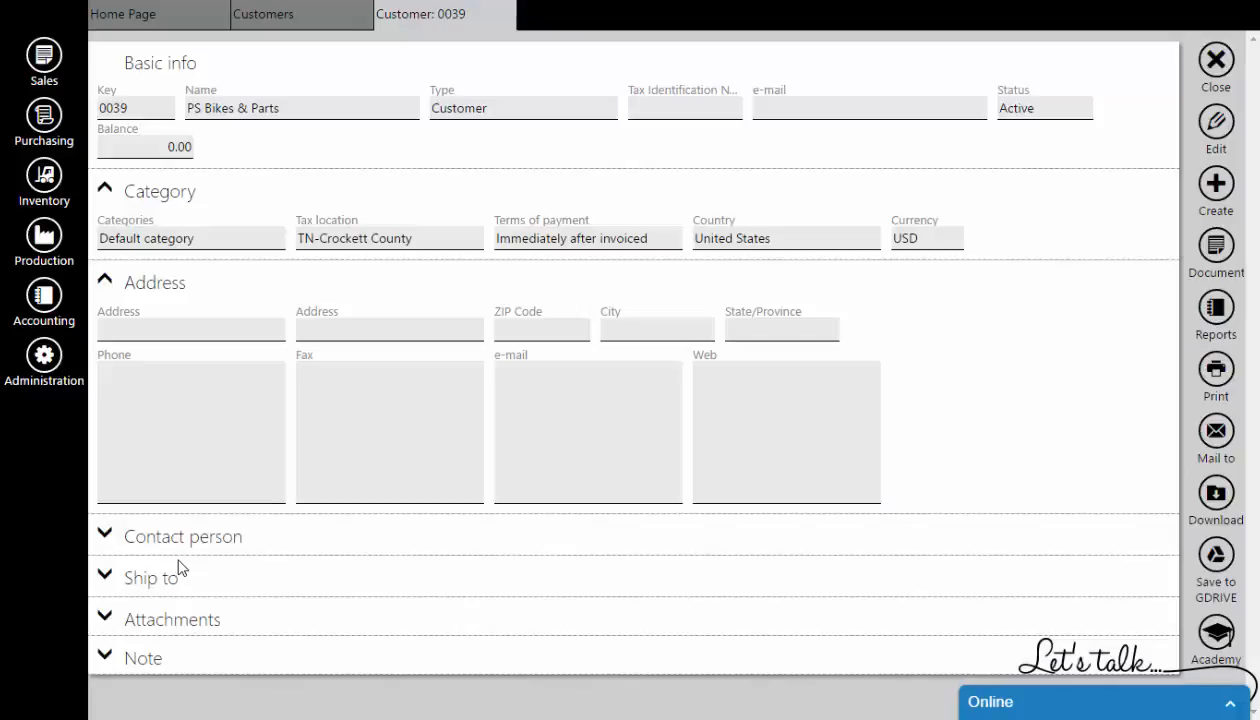
pyautogui.moveTo(1218, 128)
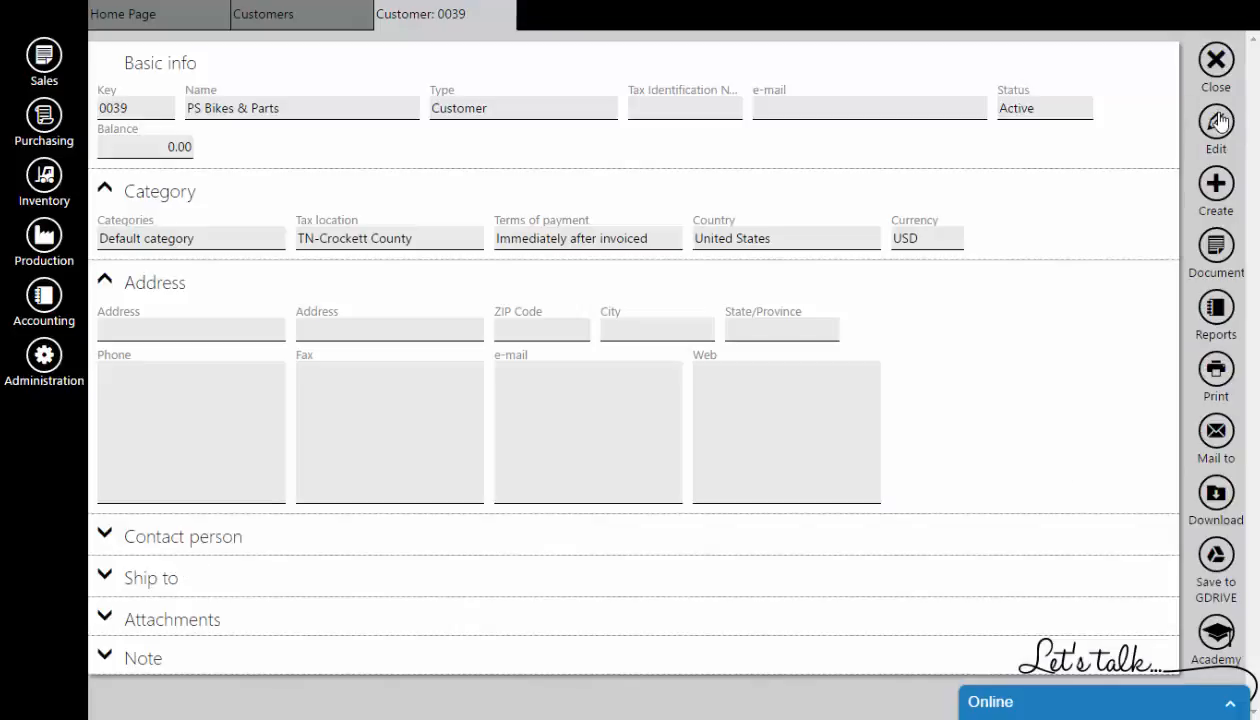
# - Edit and re-save the PS Bikes & Parts record, returning to the customer list
pyautogui.click(1216, 120)
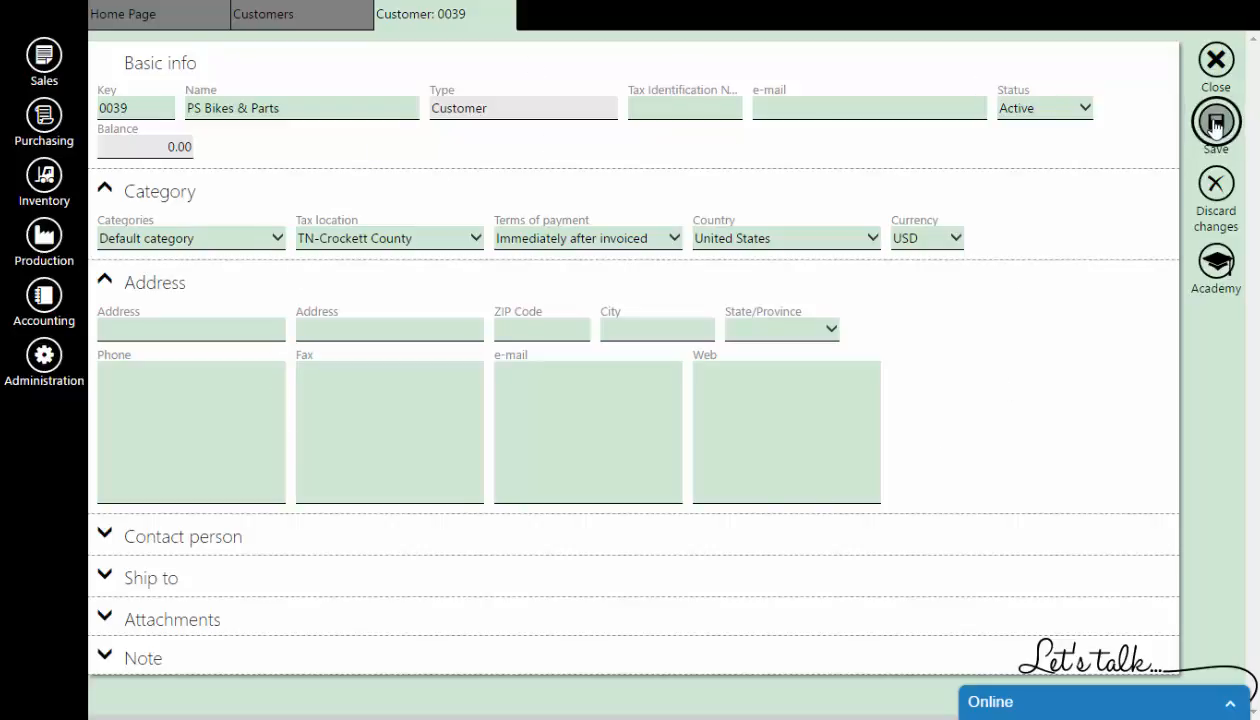
pyautogui.click(1216, 56)
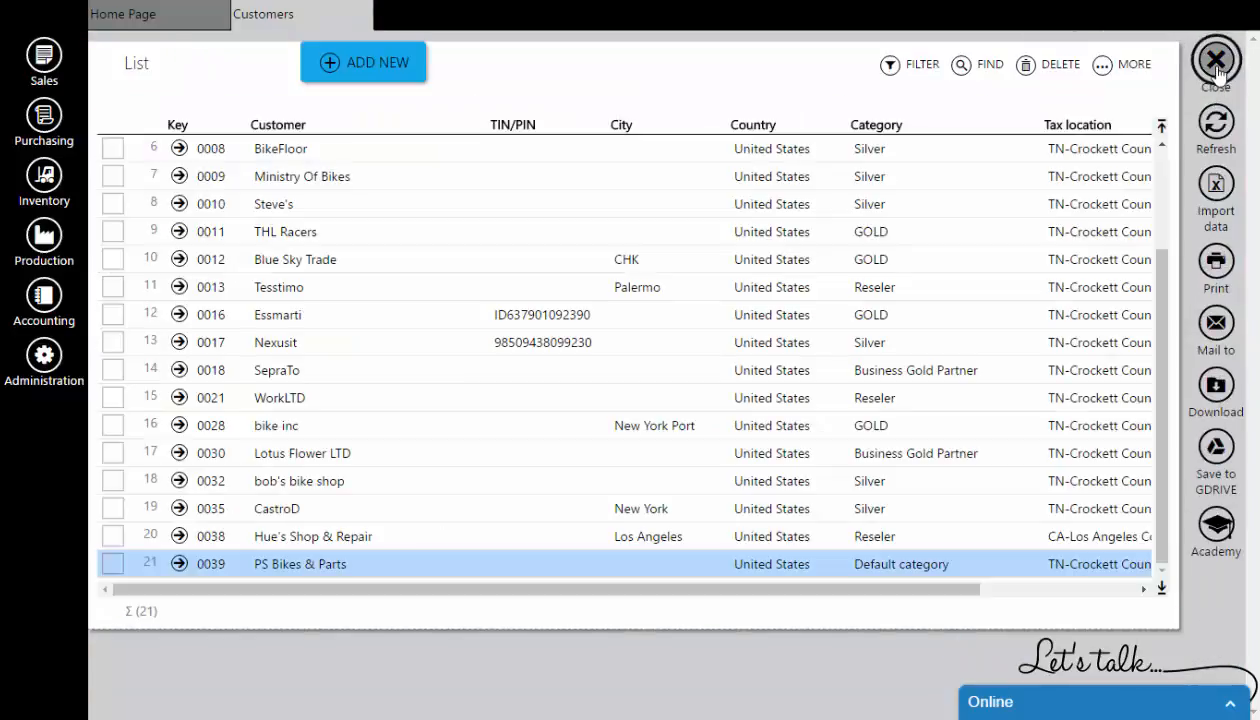